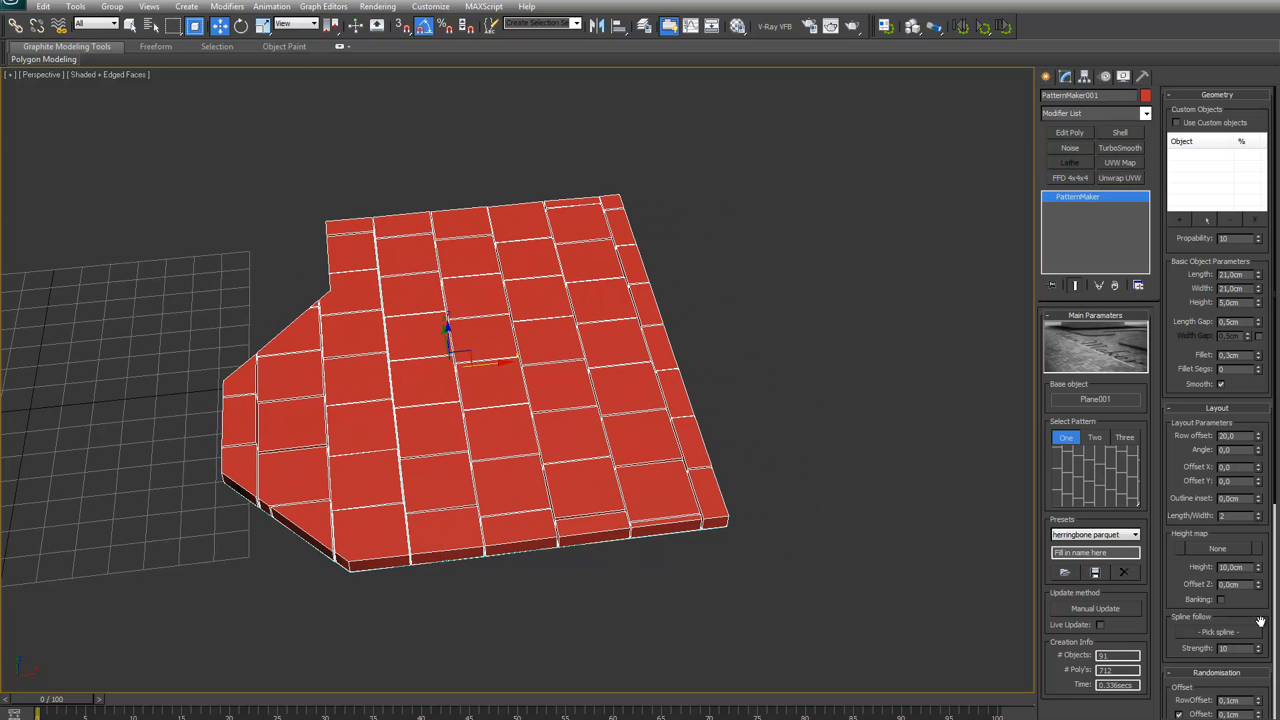
# - Zero the PatternMaker row offset and the random offset, rotation and noise spinners
pyautogui.scroll(-3)
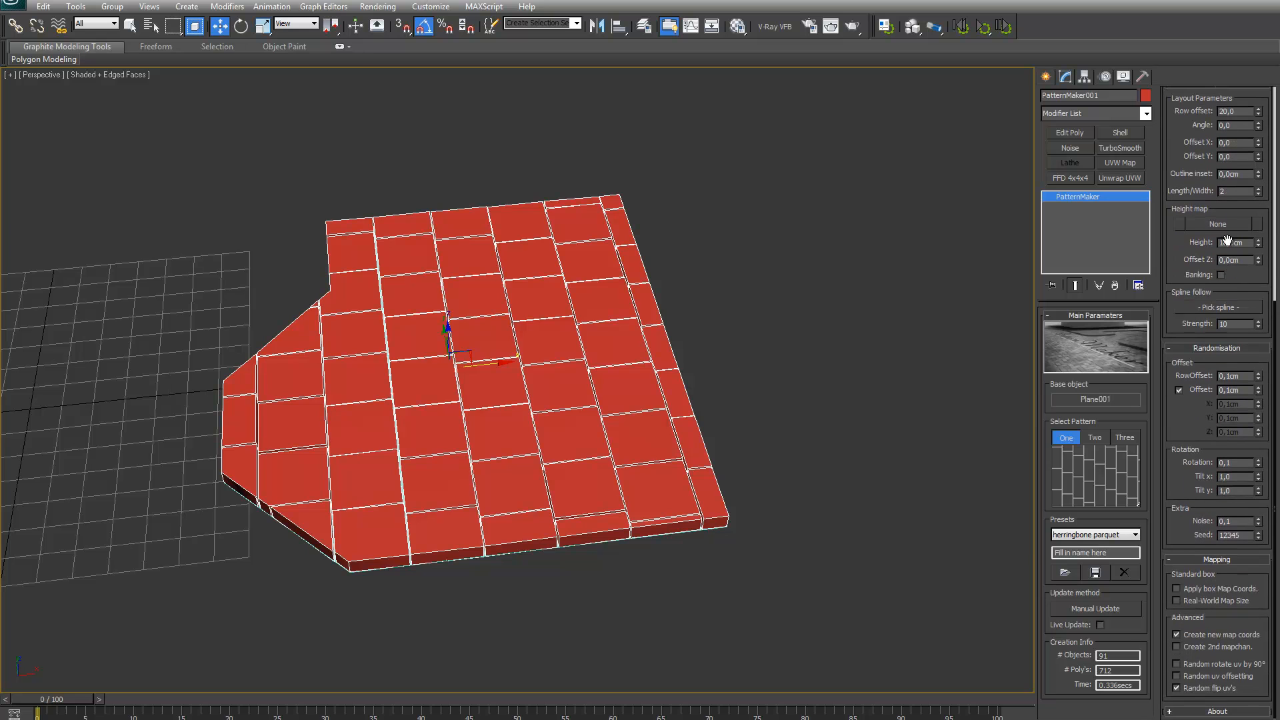
pyautogui.write('10,0cm')
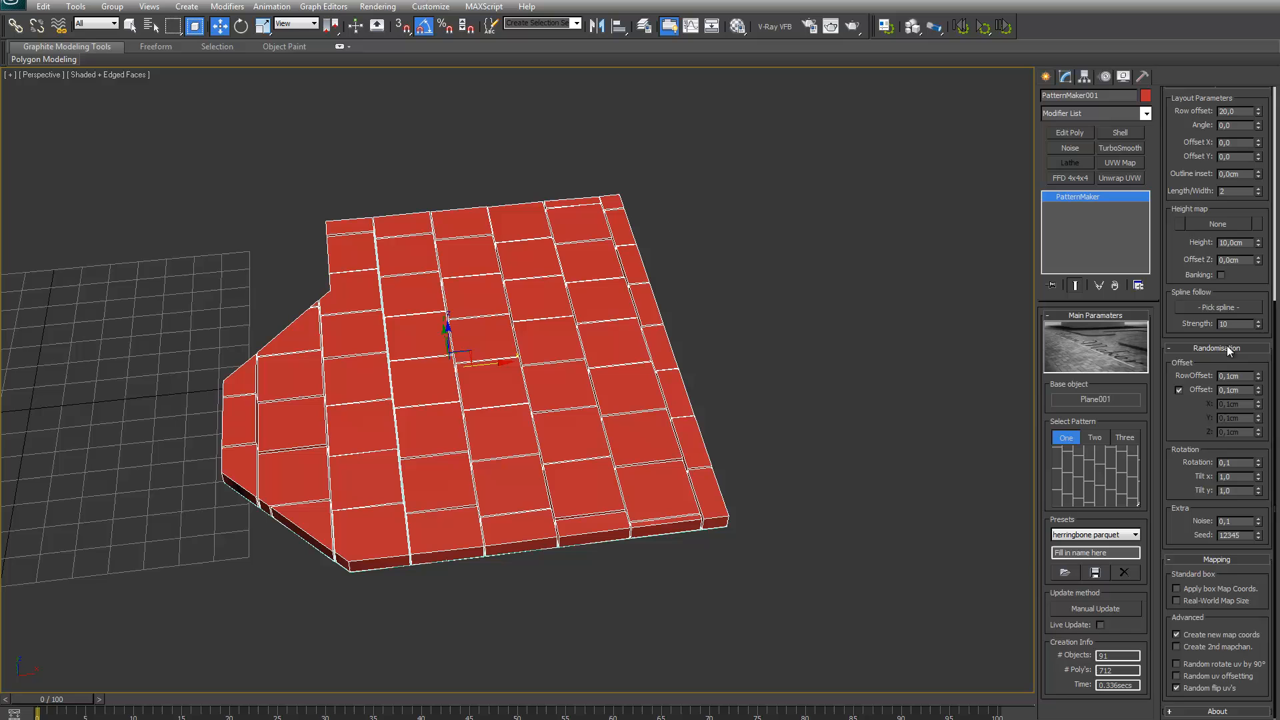
pyautogui.moveTo(1264, 398)
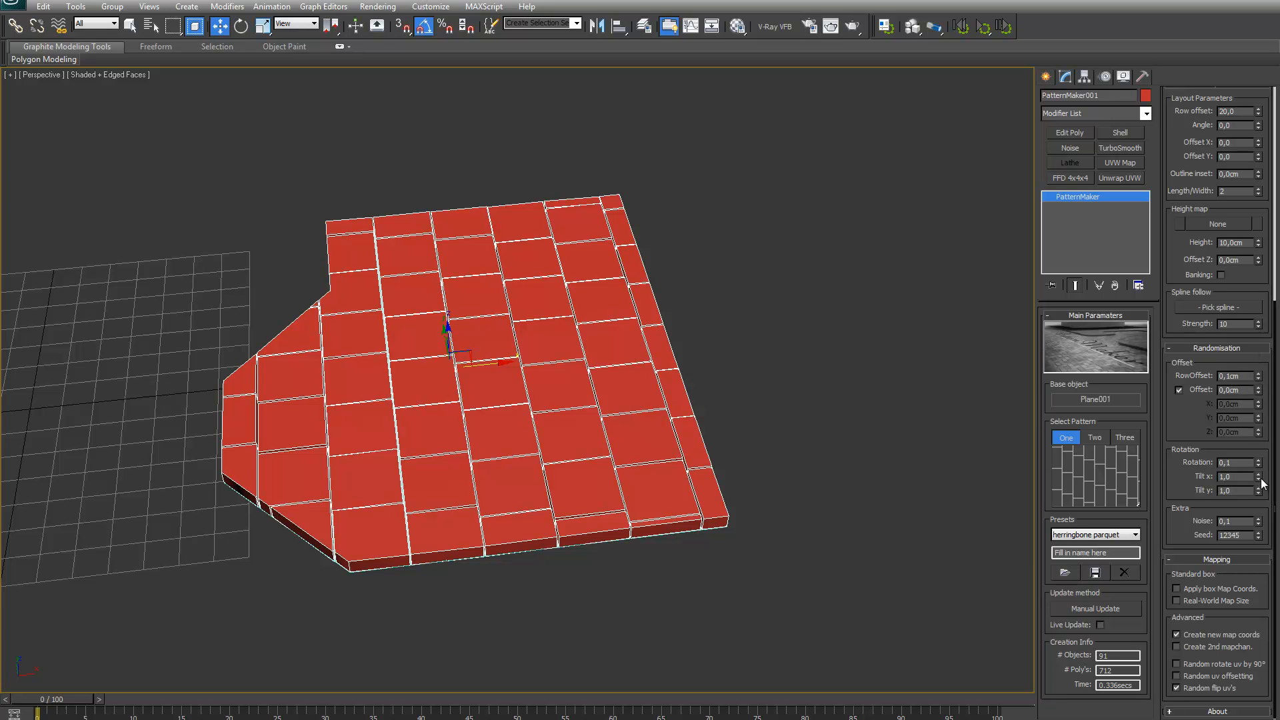
pyautogui.rightClick(1241, 479)
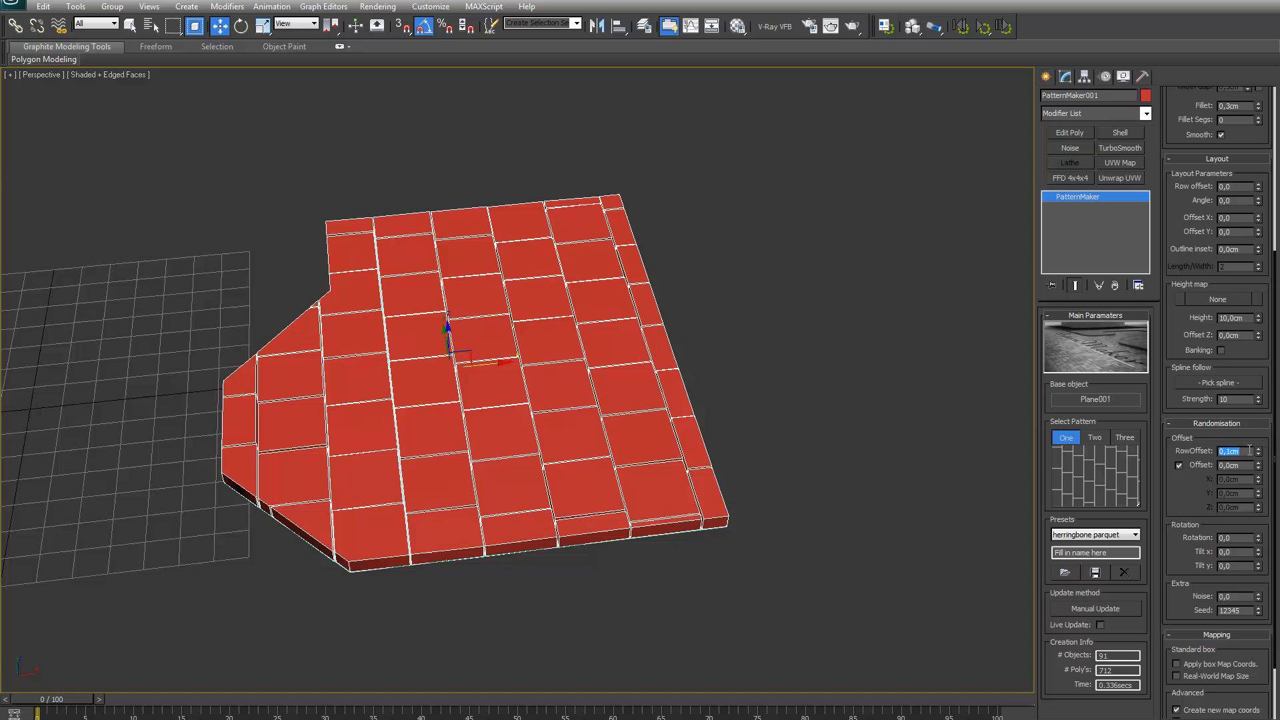
# - Rebuild the pattern with Manual Update and return the random RowOffset to 0
pyautogui.click(1095, 609)
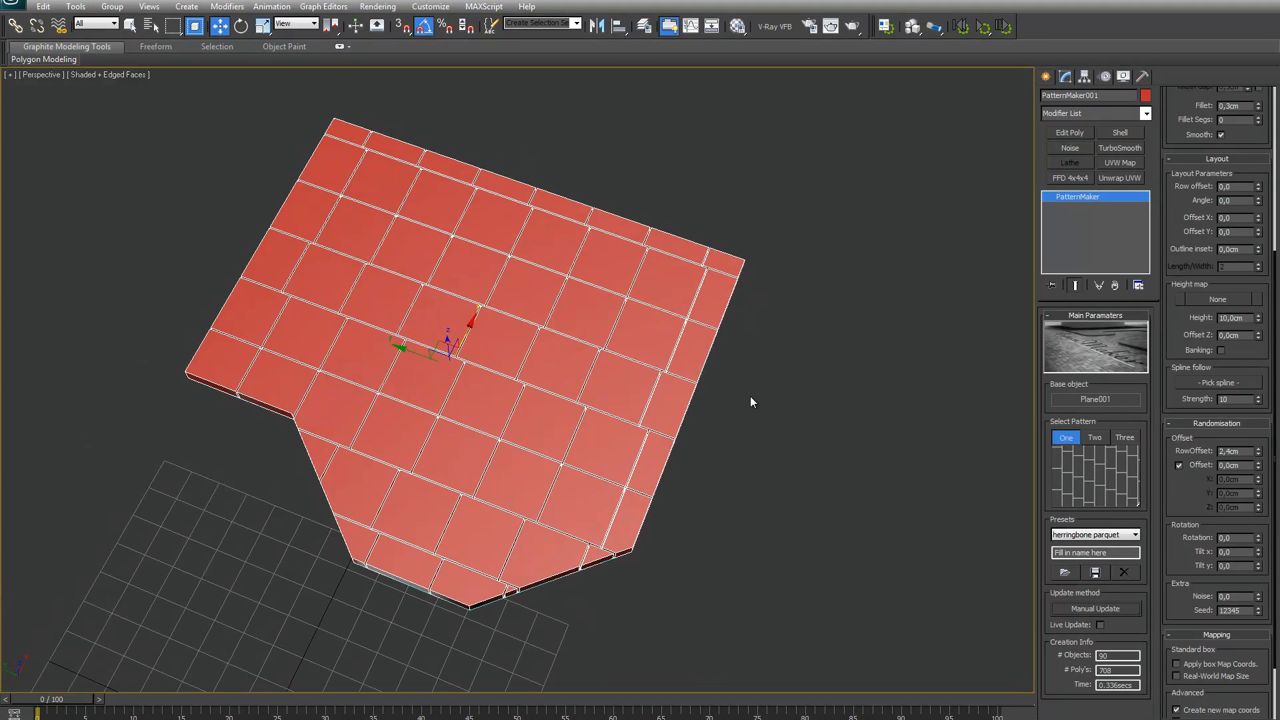
pyautogui.moveTo(746, 425)
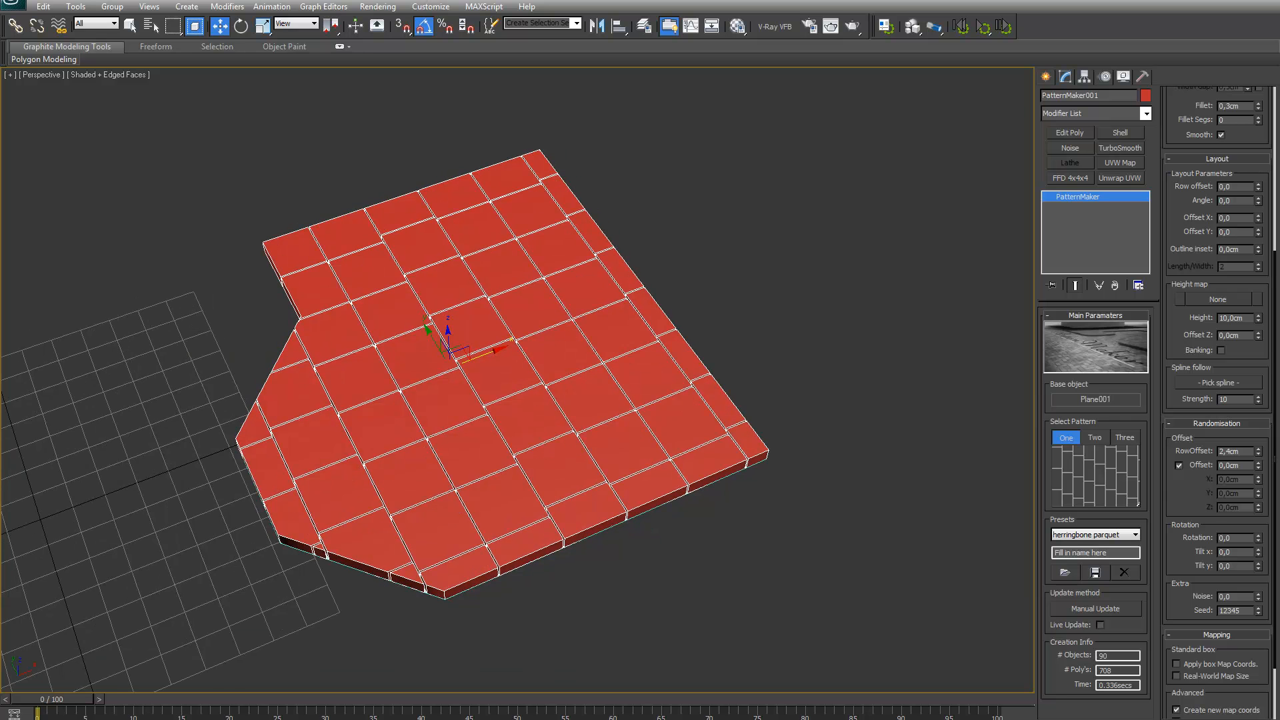
pyautogui.click(1259, 454)
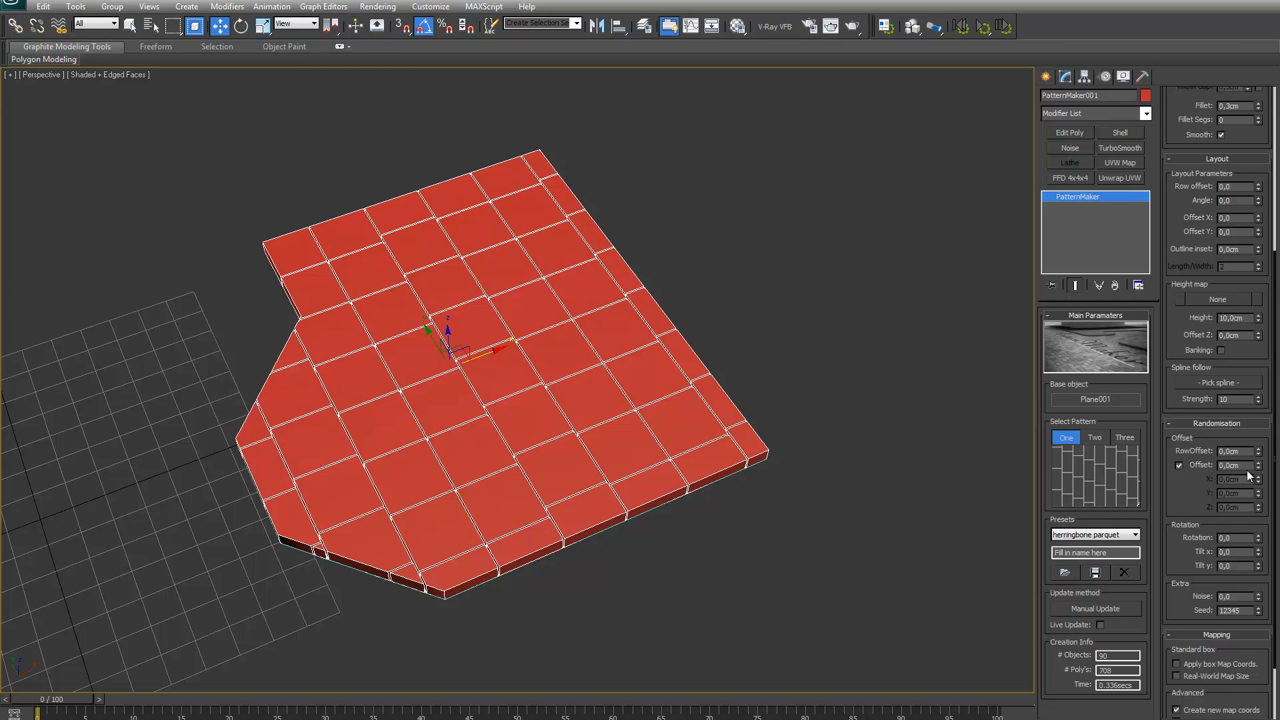
pyautogui.moveTo(1245, 465)
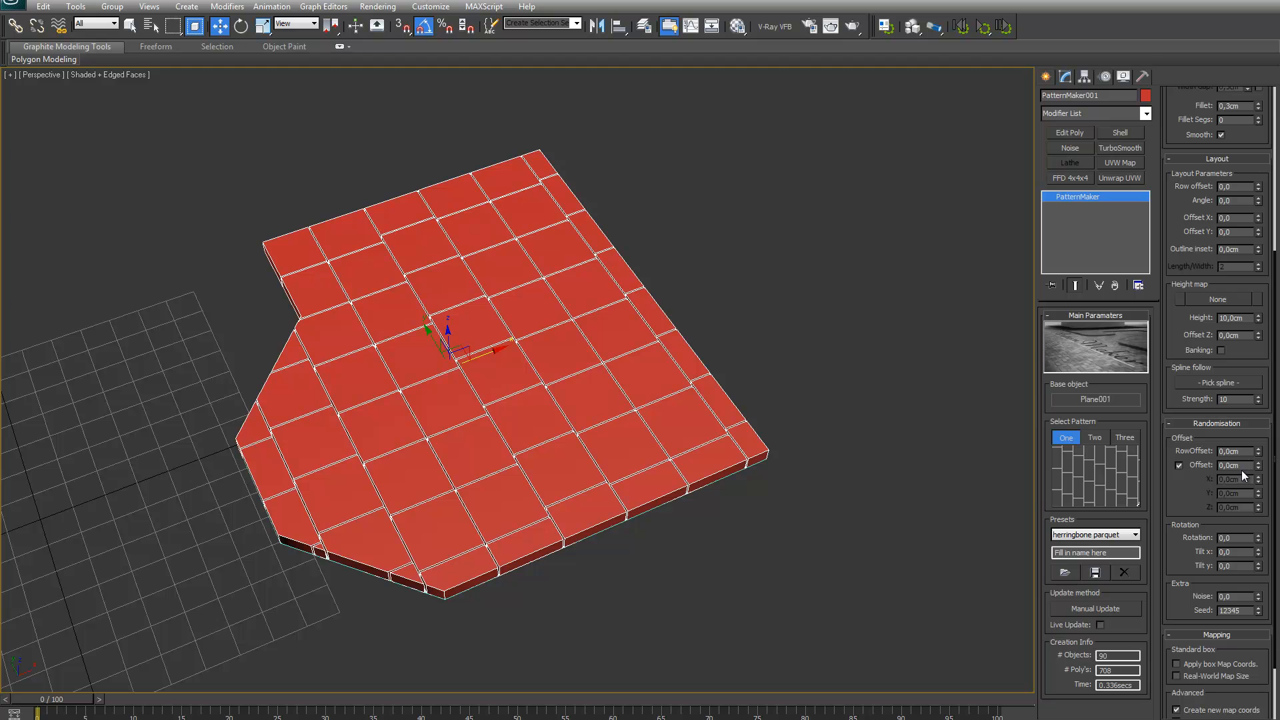
# - Unlink the Offset axes, rebuild with a Z offset, and orbit to inspect scattered tiles
pyautogui.click(1179, 465)
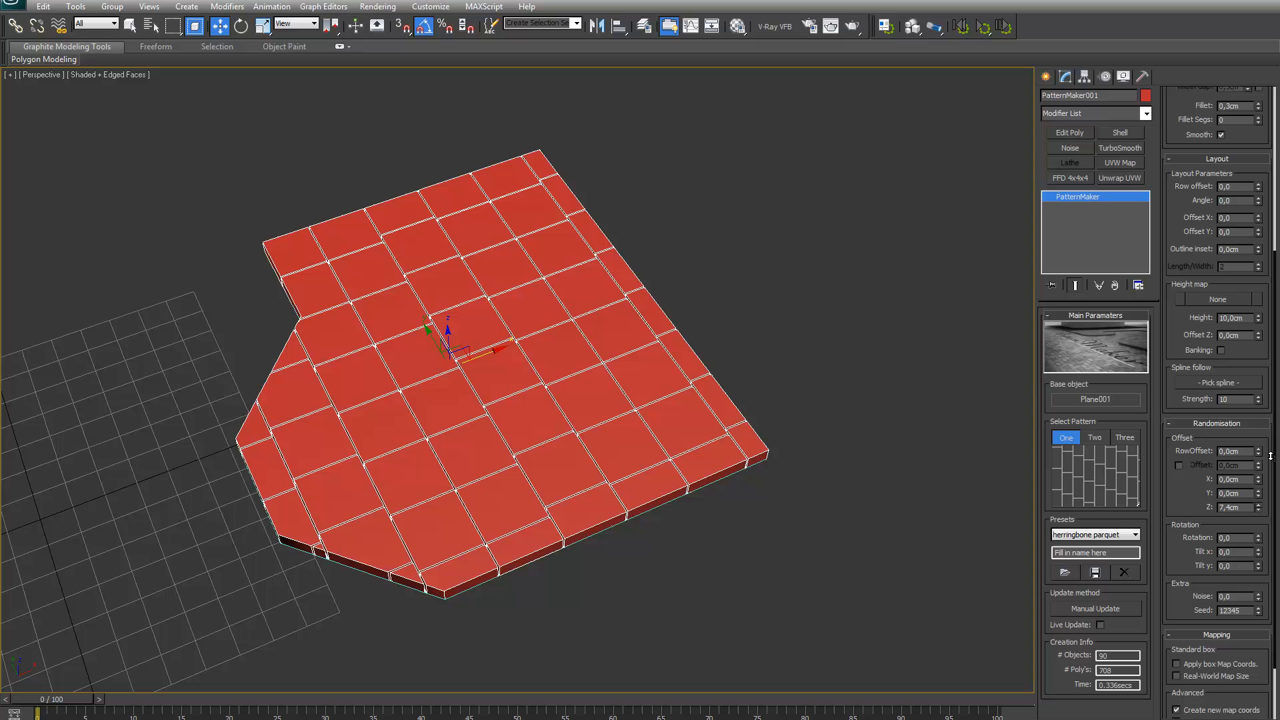
pyautogui.click(1095, 608)
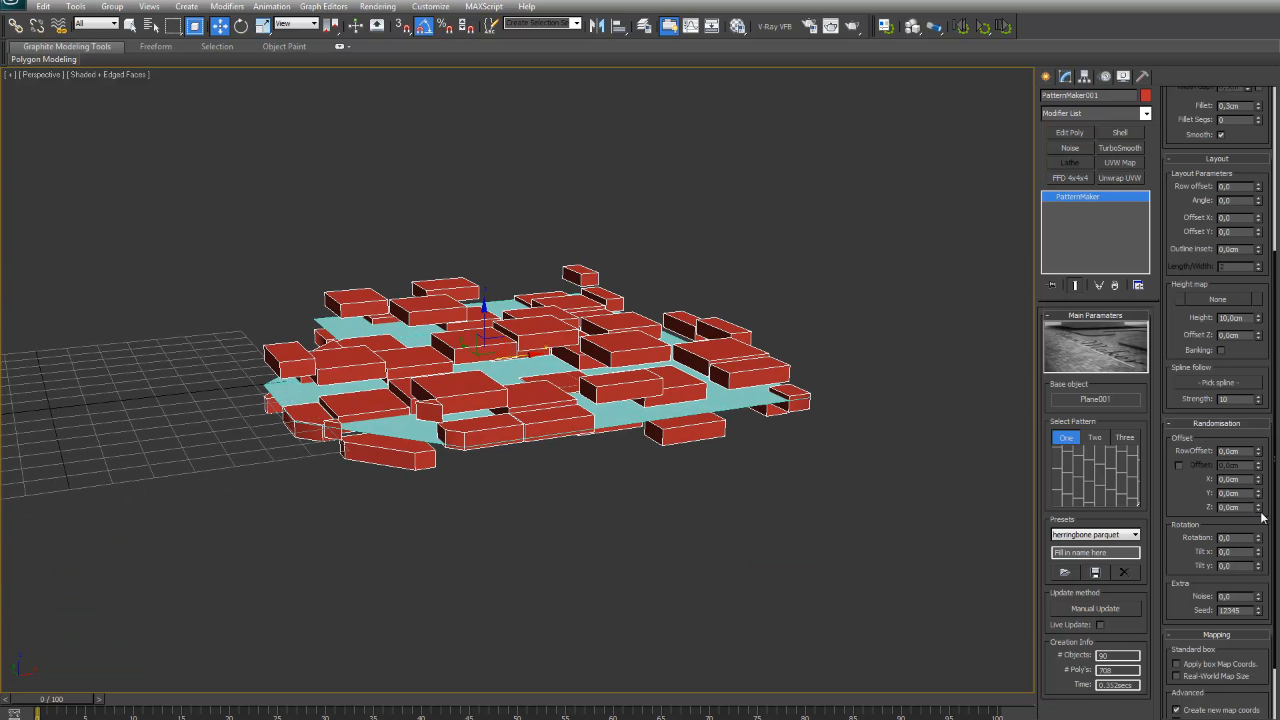
pyautogui.moveTo(1236, 551); pyautogui.dragTo(1236, 539)
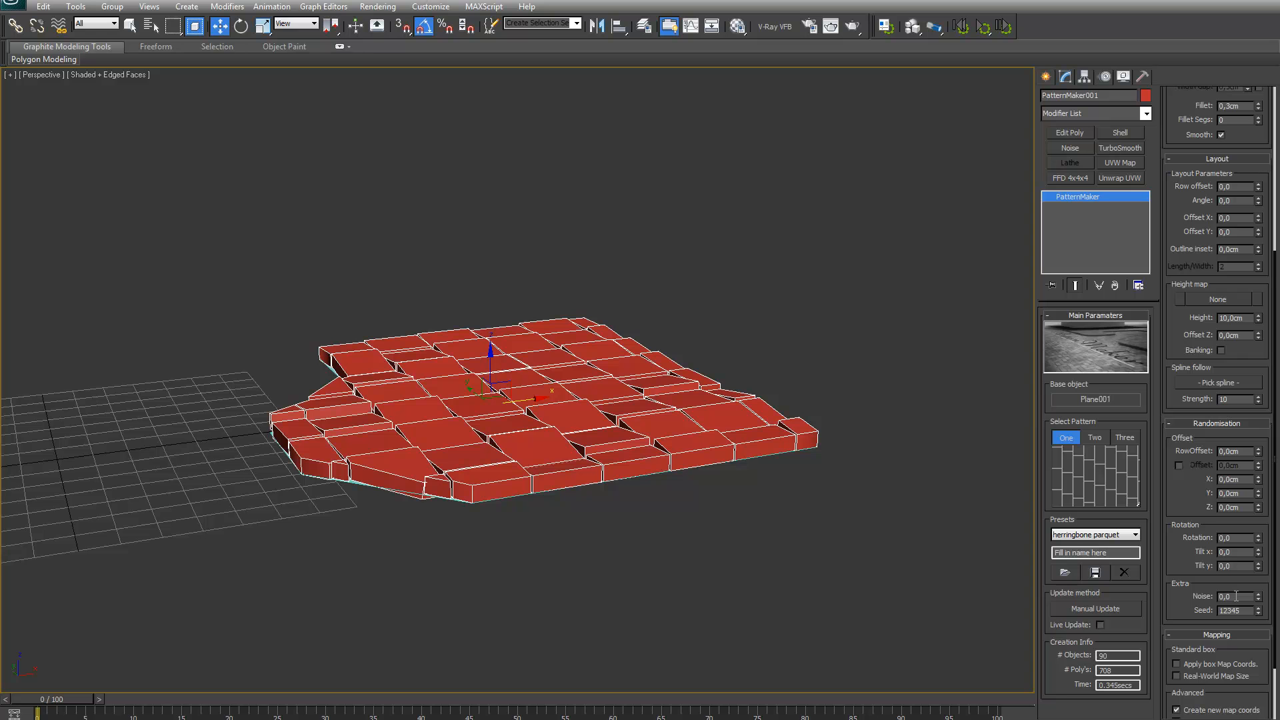
pyautogui.moveTo(1109, 613)
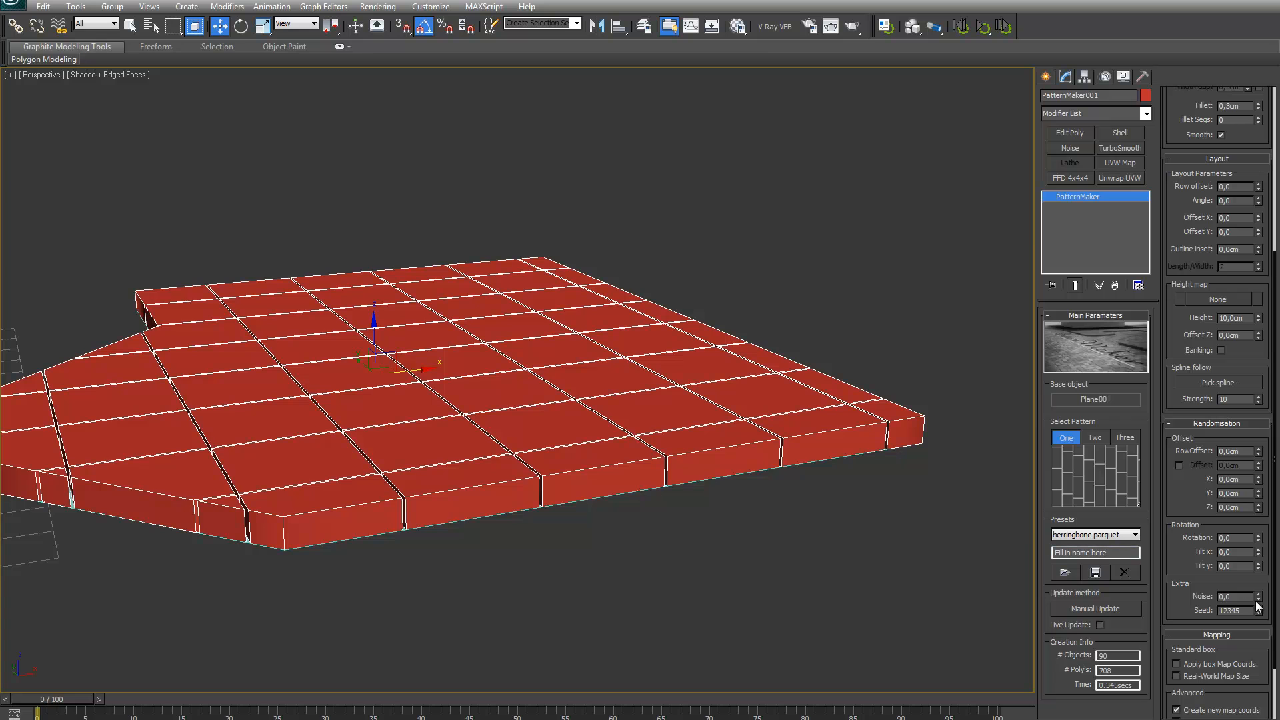
# - Rebuild the tiles with Noise 30 and move closer to examine the tilts
pyautogui.click(1258, 601)
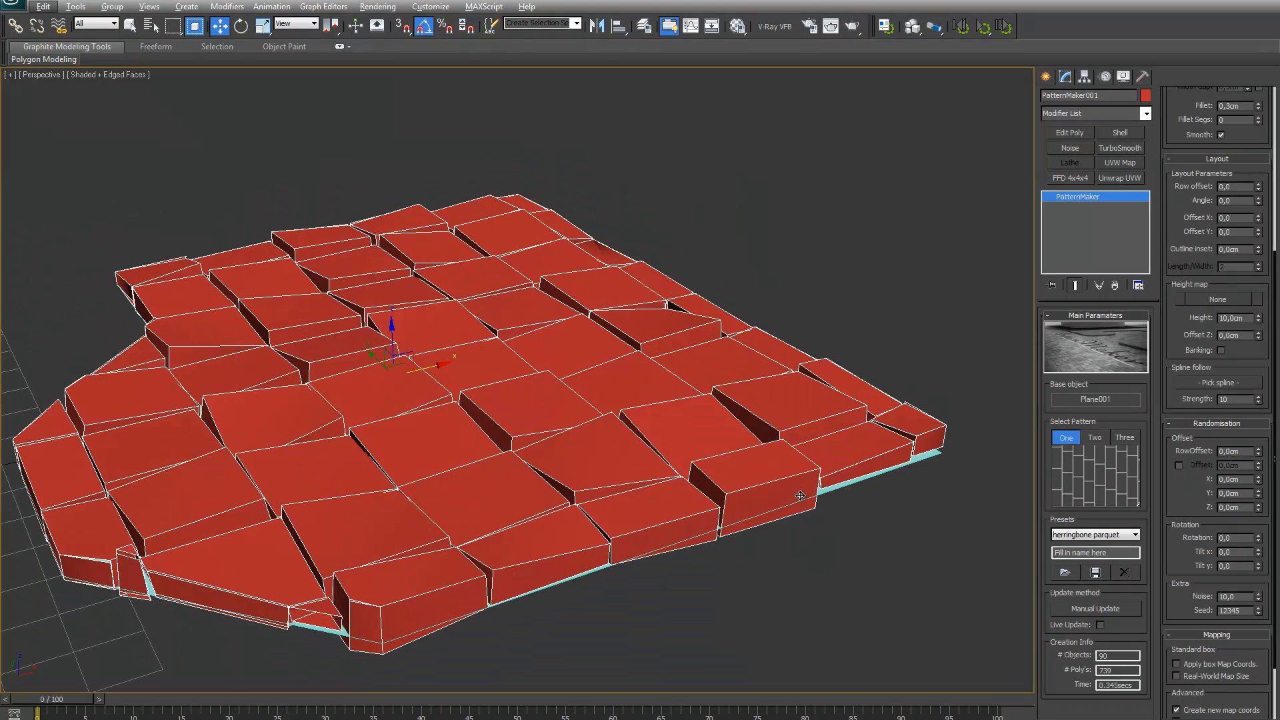
pyautogui.moveTo(549, 411)
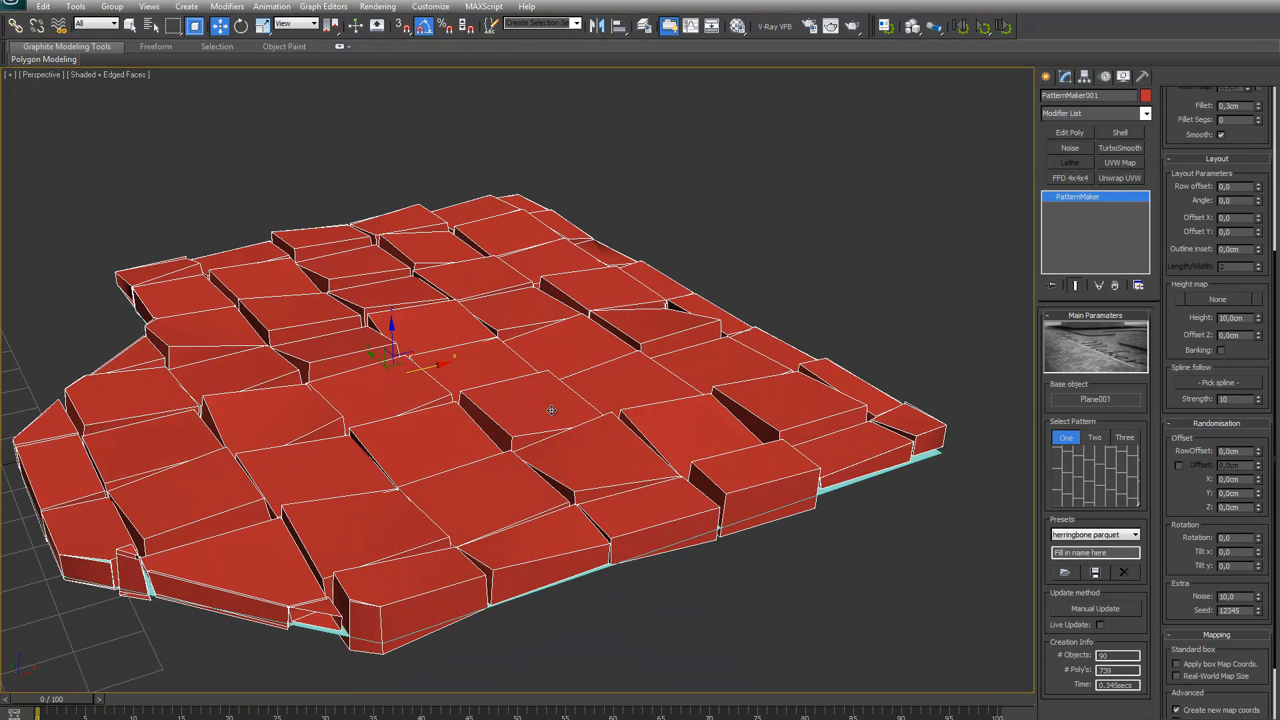
pyautogui.moveTo(552, 411); pyautogui.dragTo(621, 454)
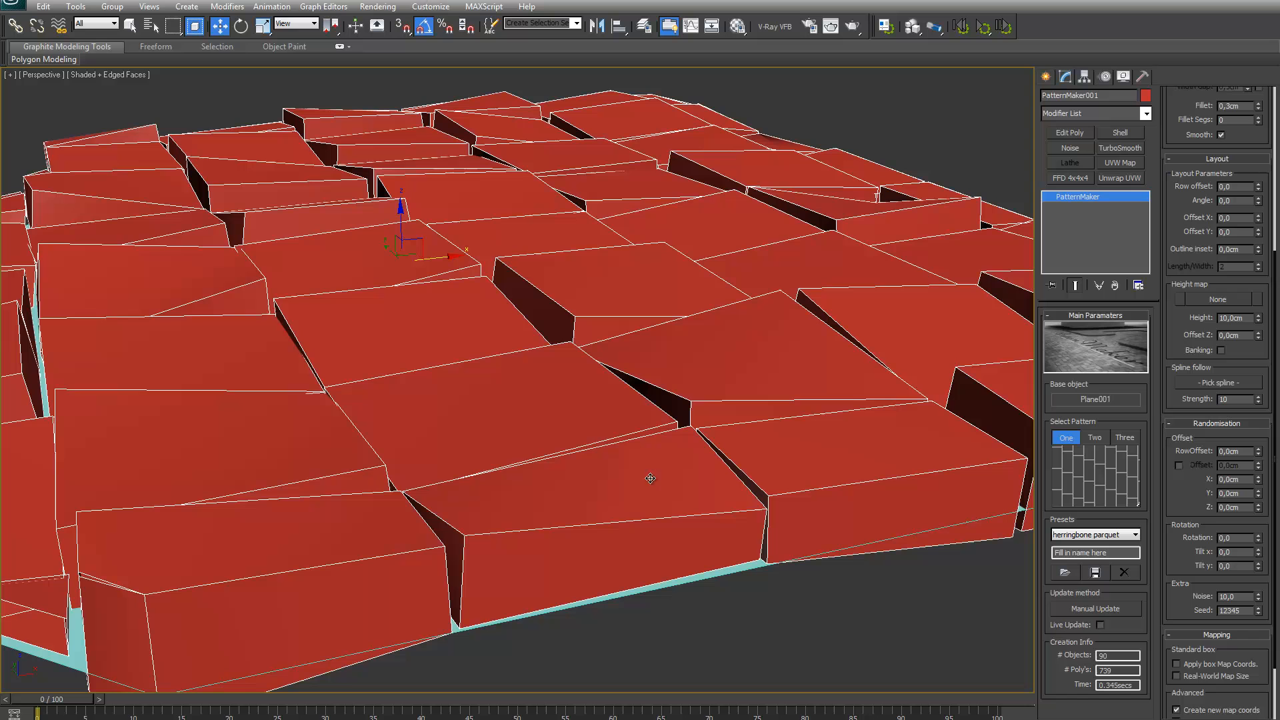
pyautogui.moveTo(956, 420)
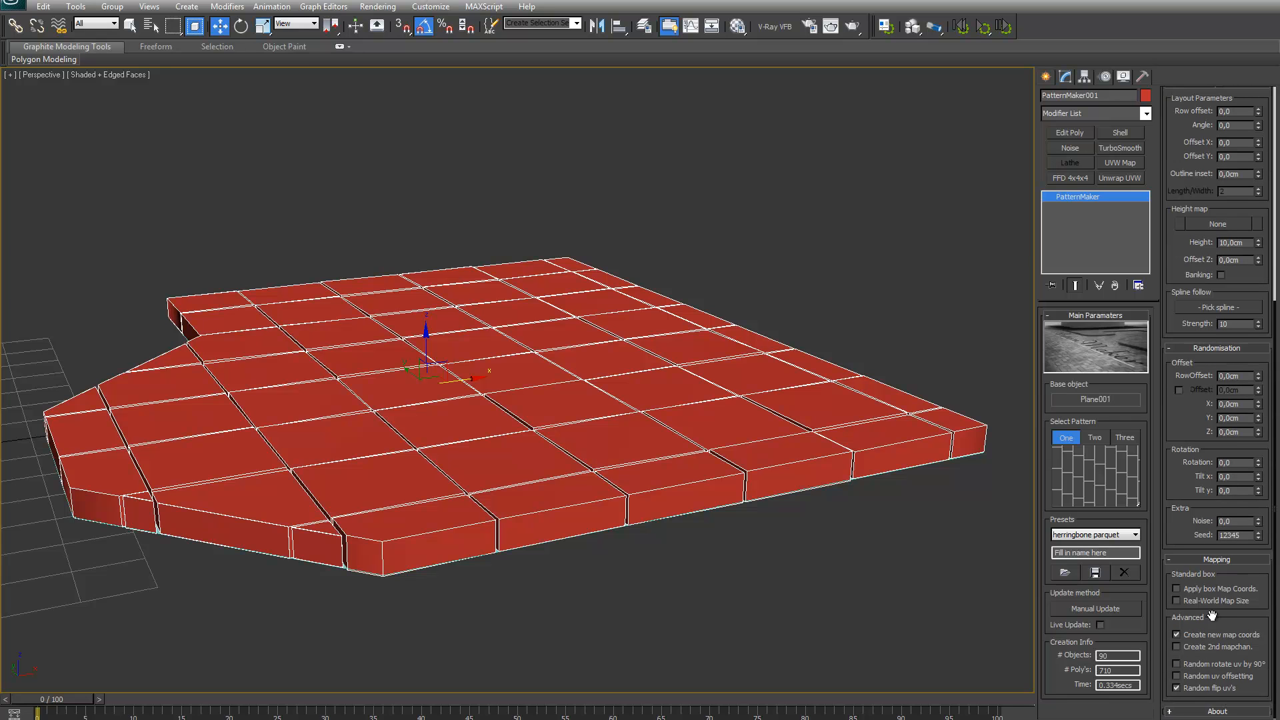
pyautogui.moveTo(1111, 437)
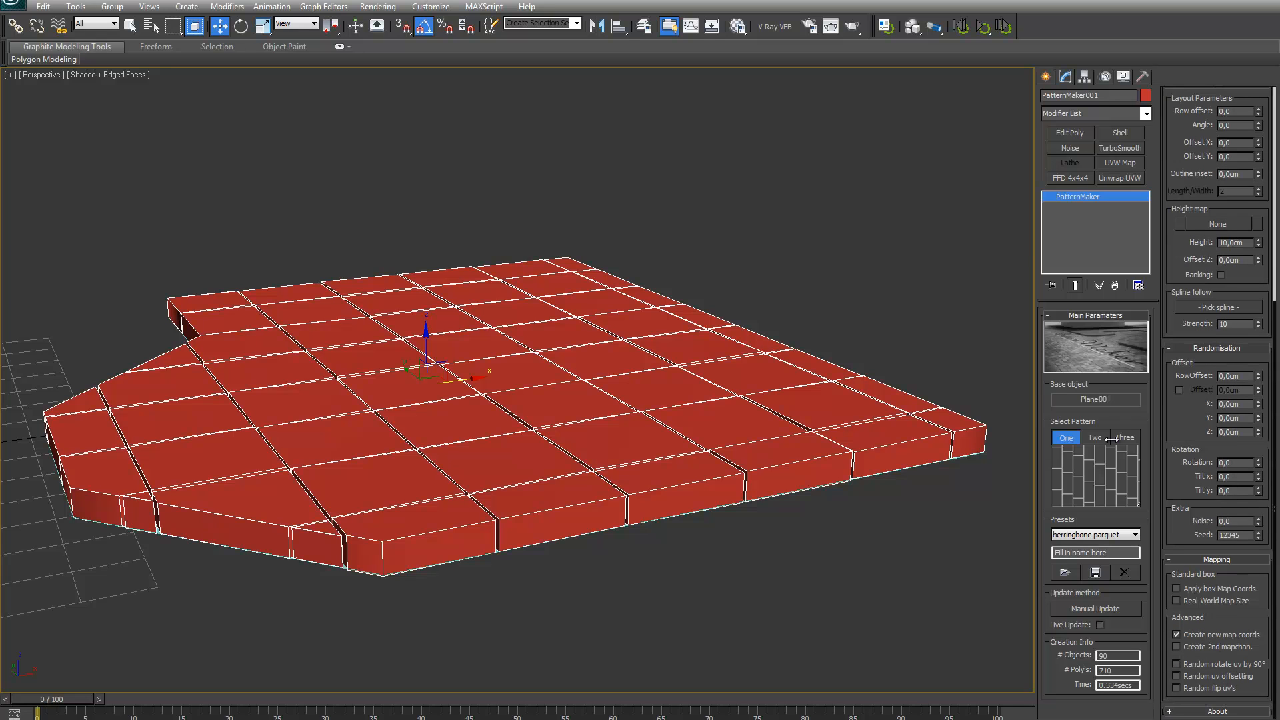
# - Open the Material Editor to apply the arrow bitmap material to the floor
pyautogui.click(740, 24)
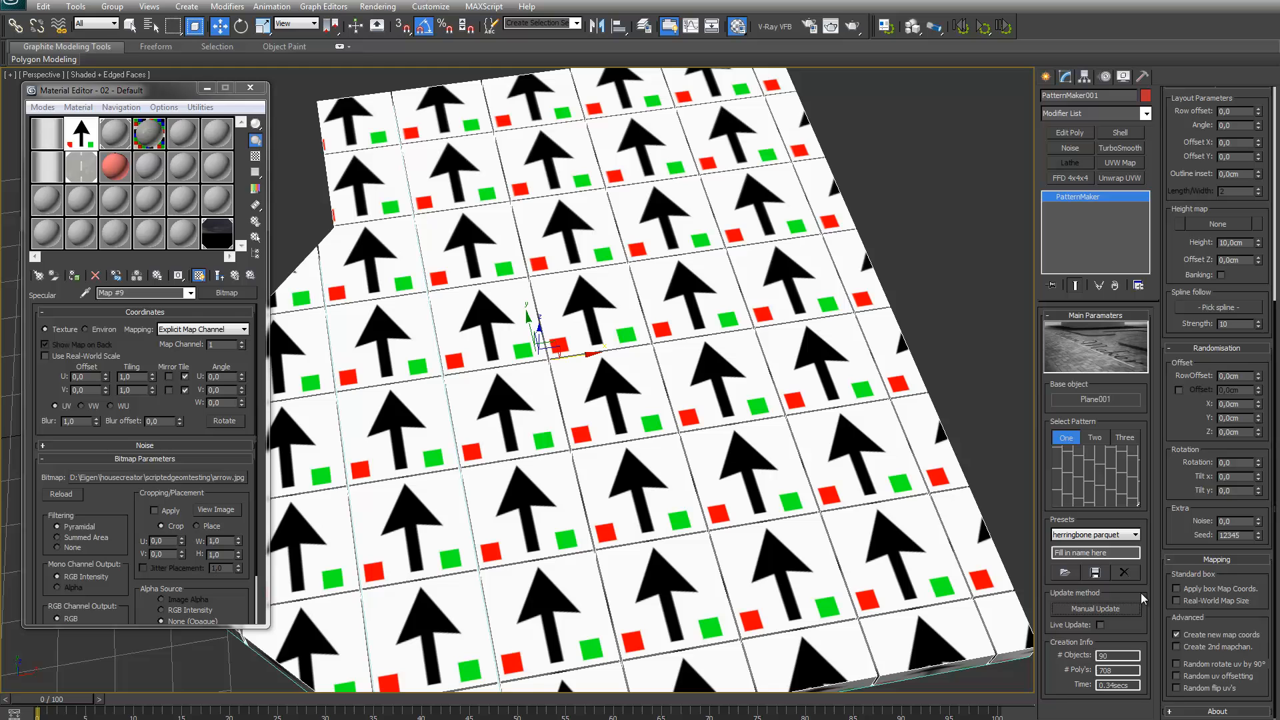
pyautogui.moveTo(1181, 562)
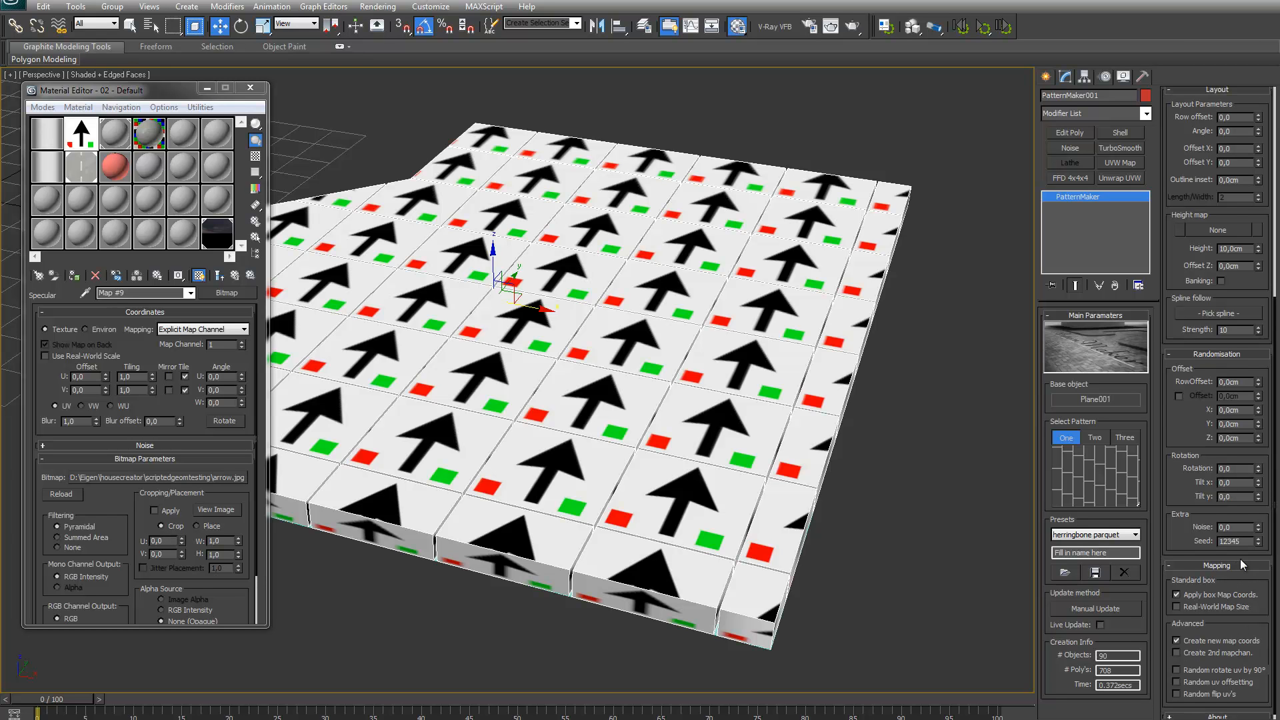
pyautogui.moveTo(1179, 252)
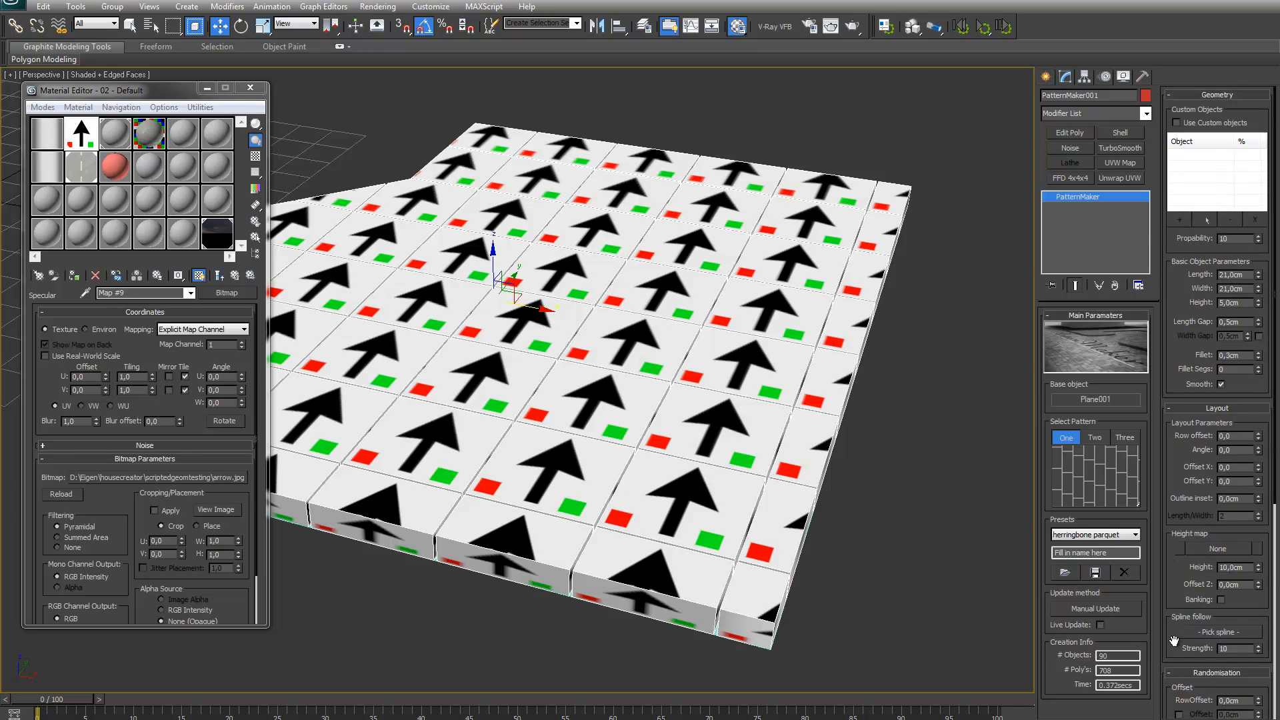
# - Scroll the PatternMaker panel down to the Mapping settings
pyautogui.scroll(-3)
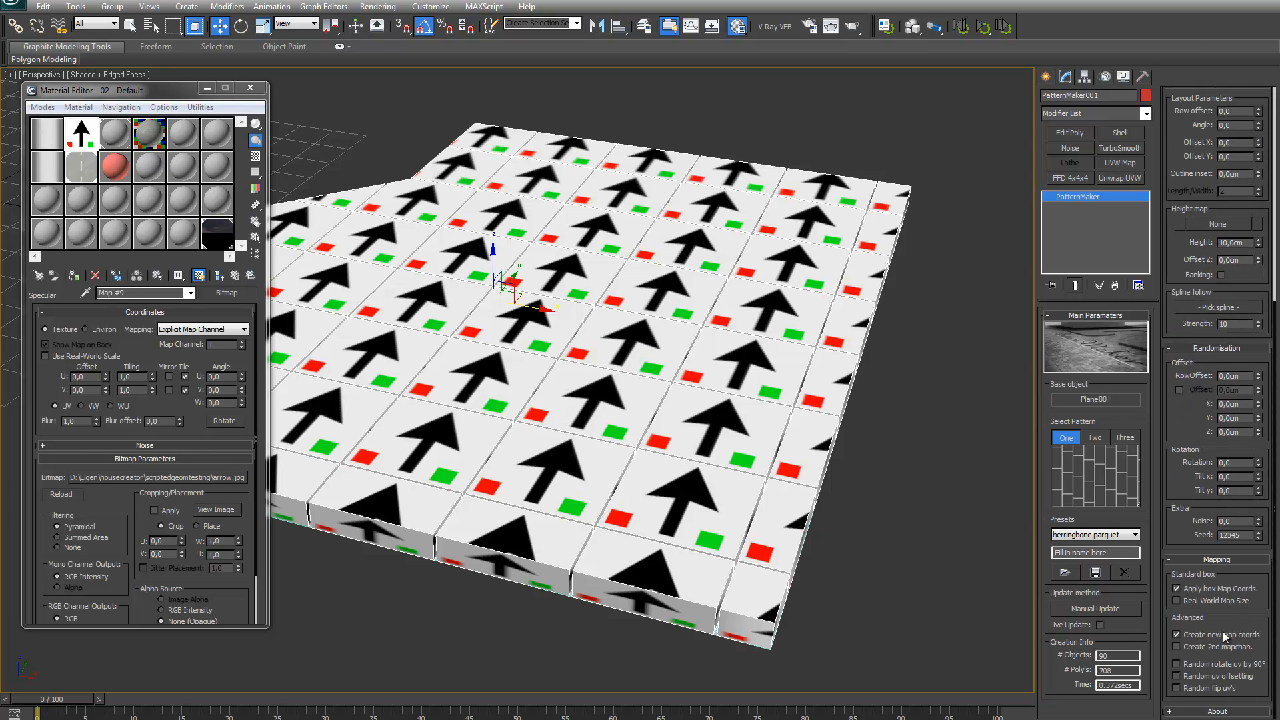
pyautogui.moveTo(1228, 639)
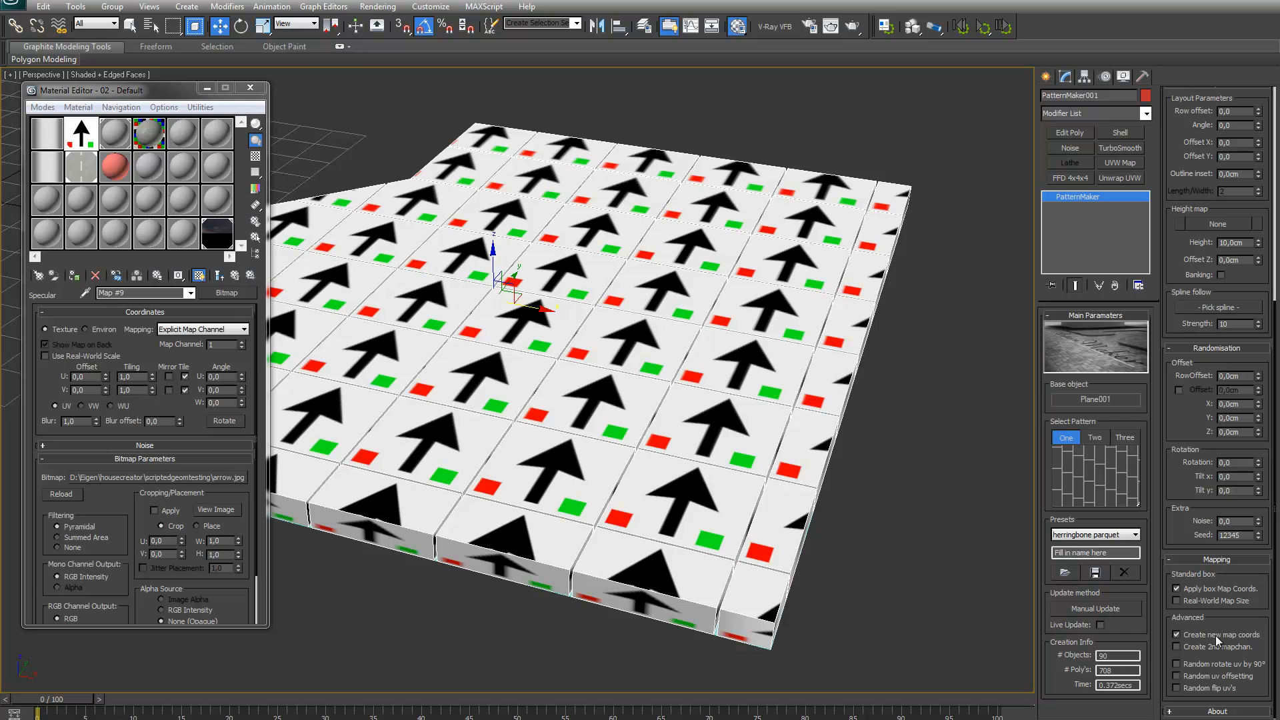
pyautogui.moveTo(1207, 634)
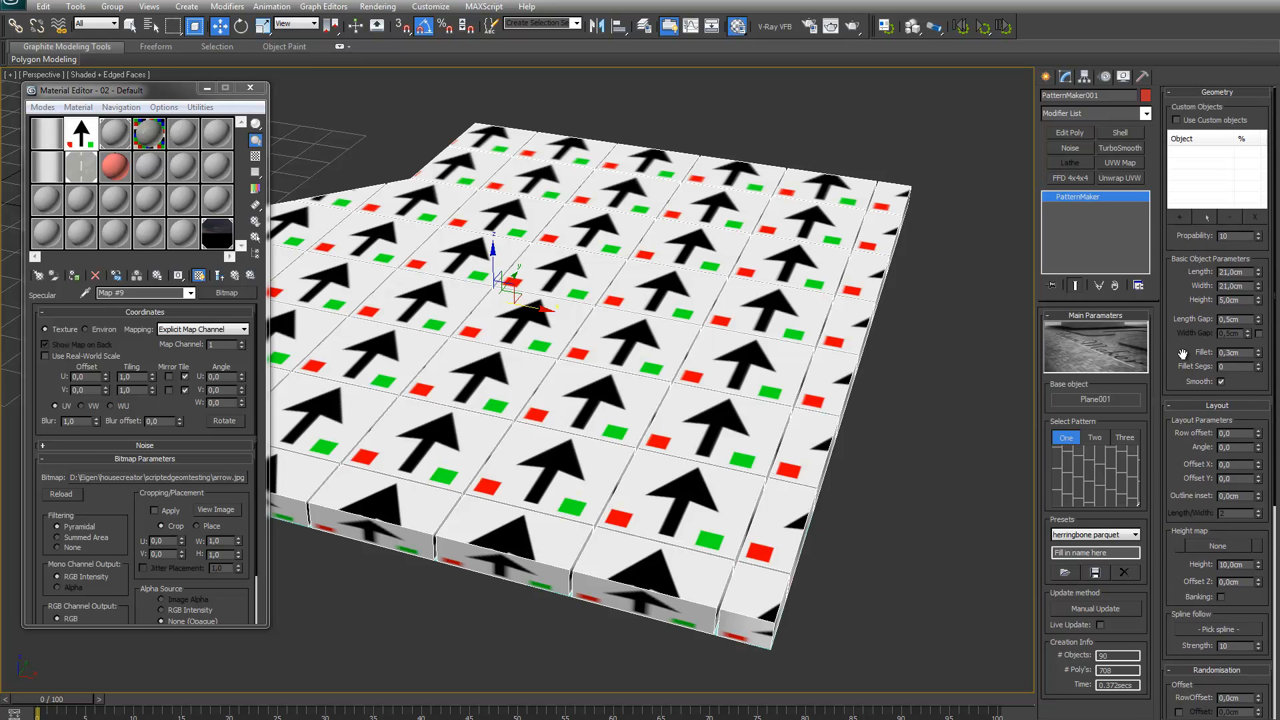
pyautogui.moveTo(1260, 190)
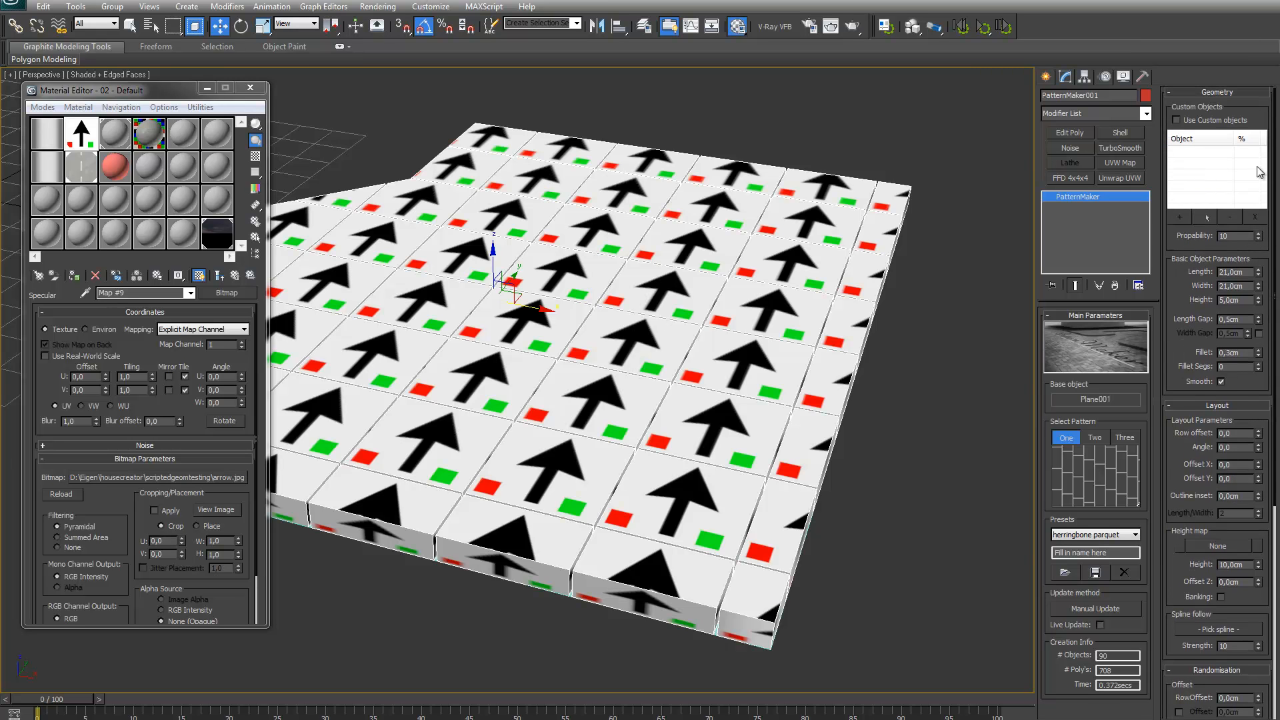
pyautogui.scroll(-3)
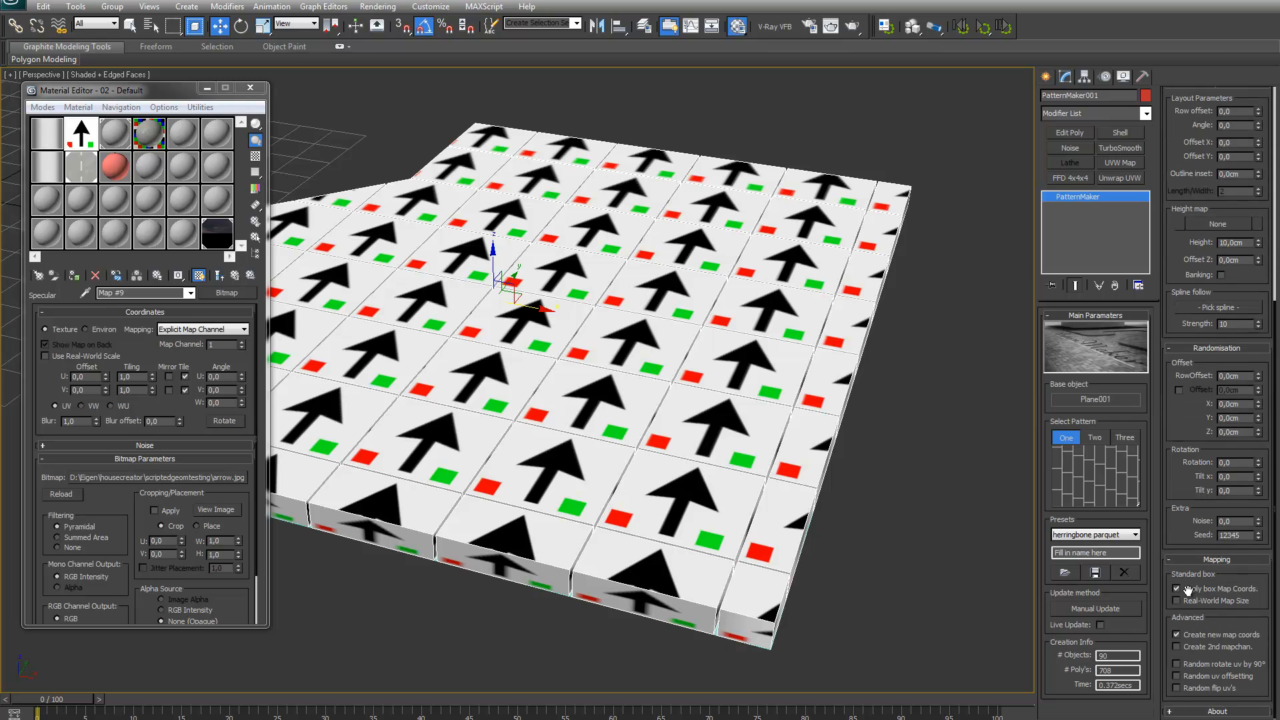
pyautogui.moveTo(1237, 599)
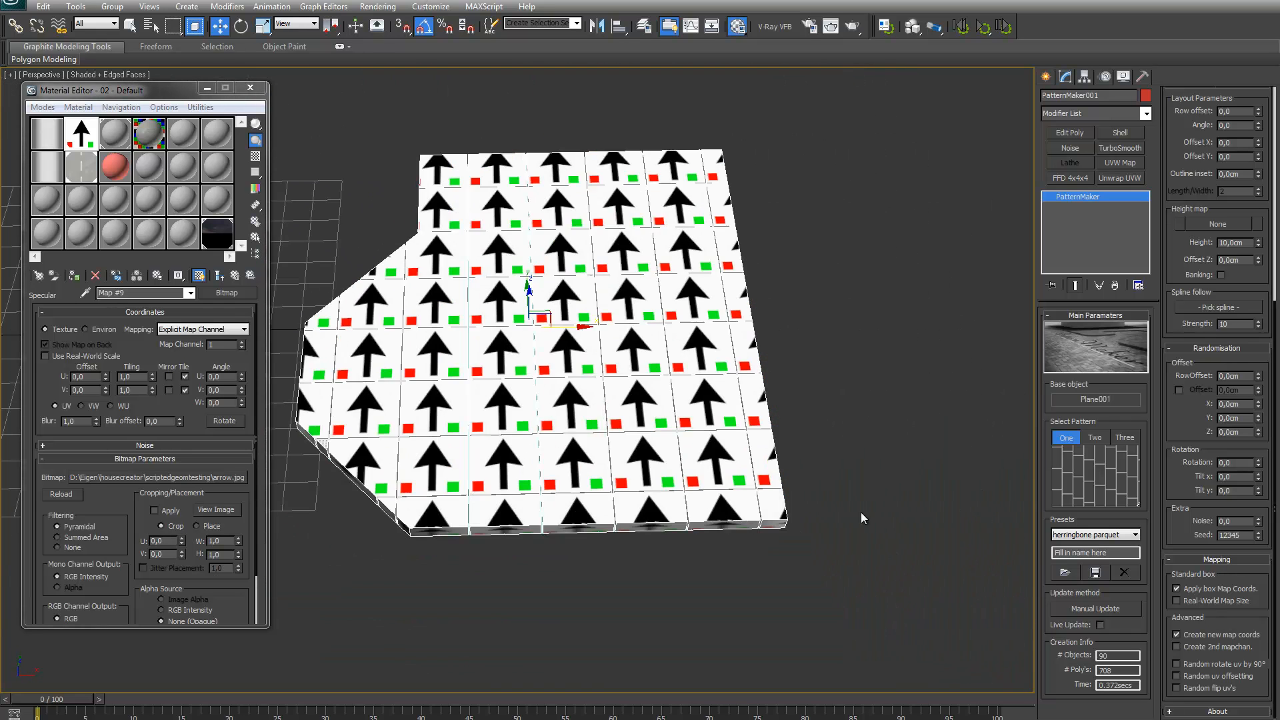
pyautogui.moveTo(1212, 646)
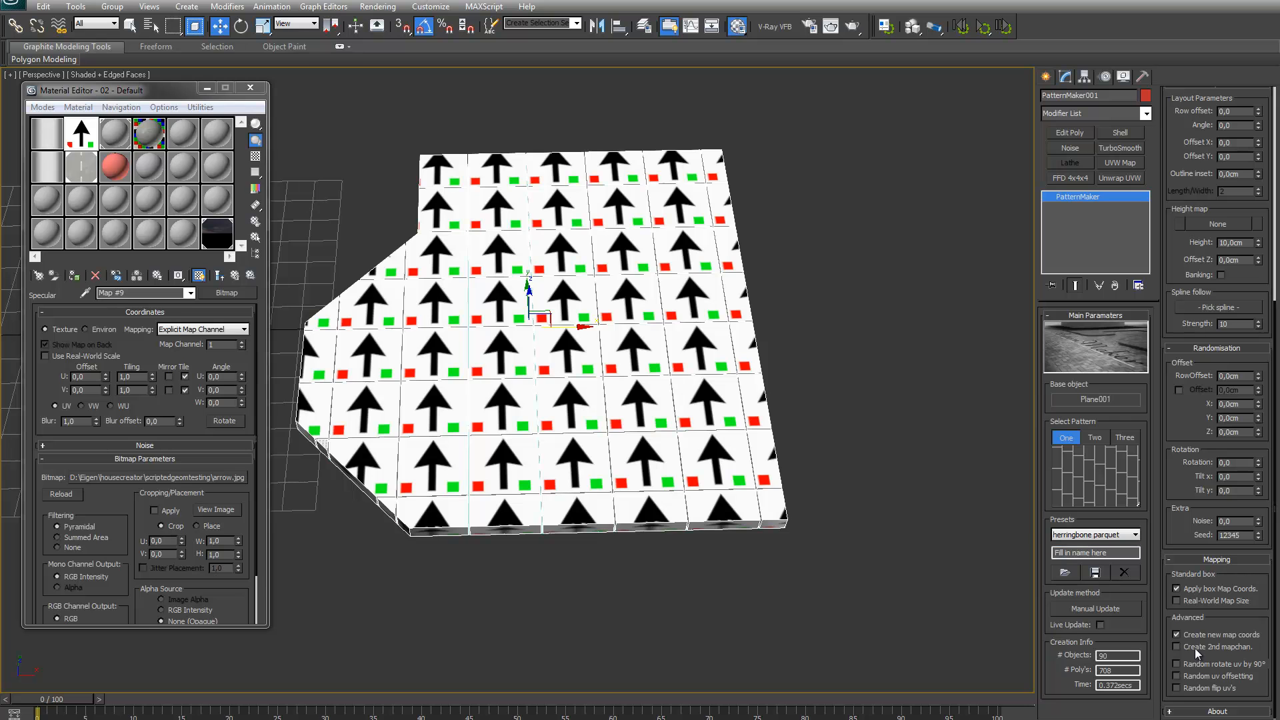
pyautogui.moveTo(1199, 668)
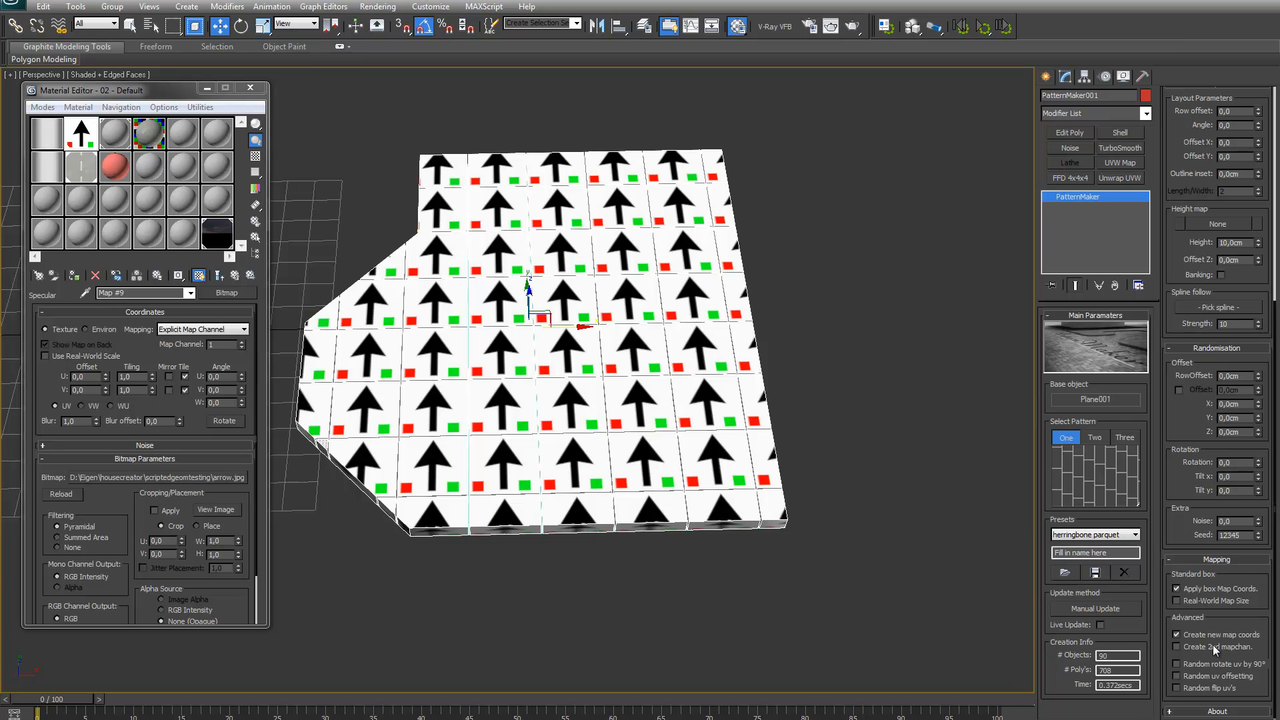
# - Enable a second mapping channel, switch to the road material, and rebuild the floor
pyautogui.click(1175, 647)
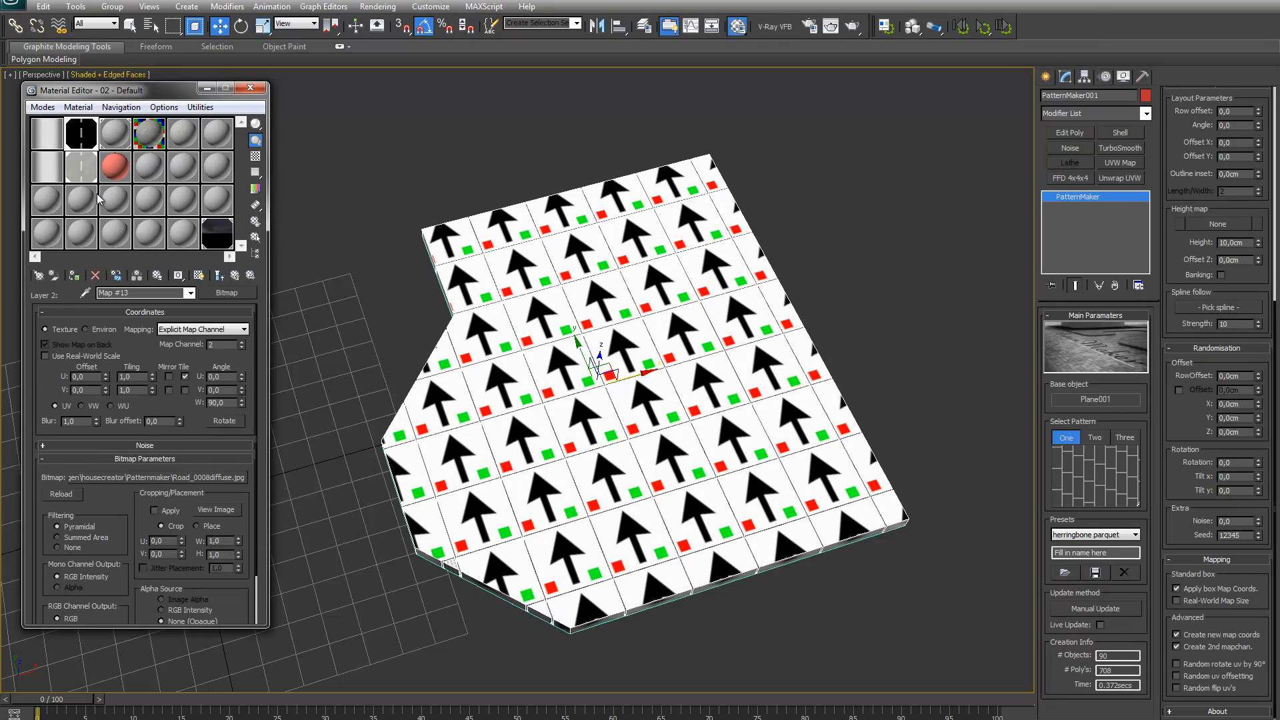
pyautogui.click(216, 510)
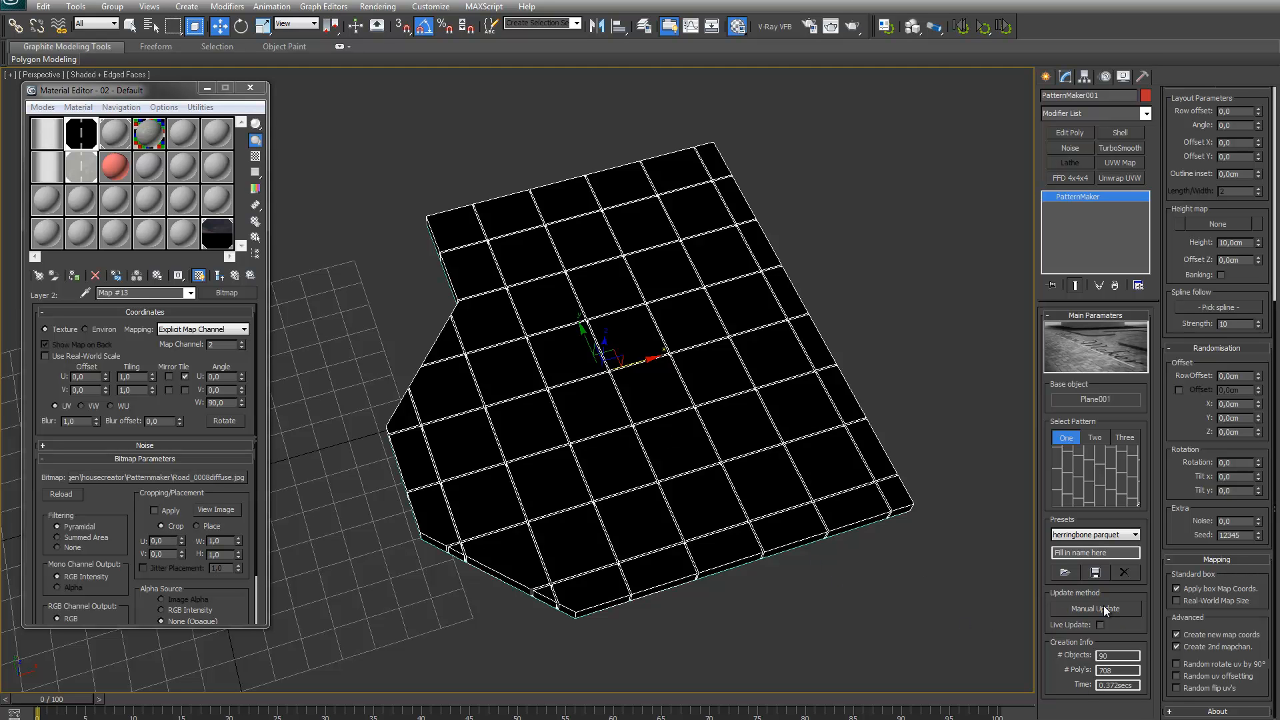
pyautogui.click(1095, 609)
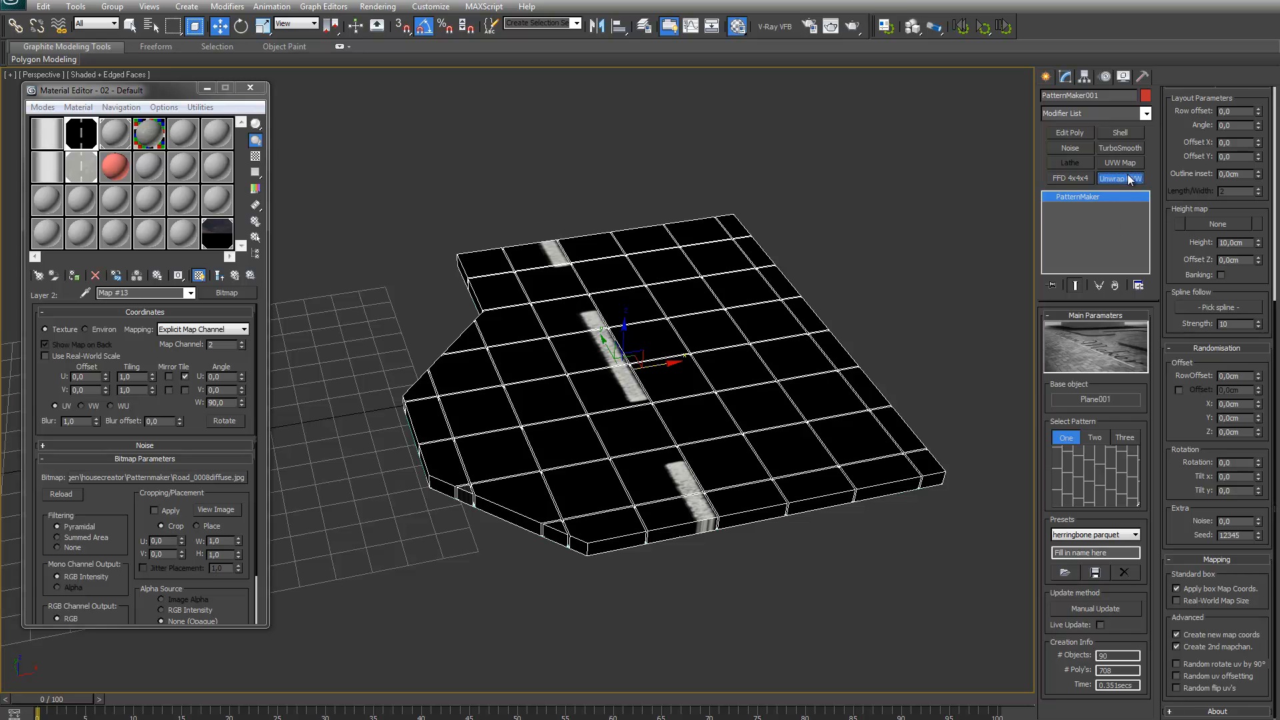
# - Add Unwrap UVW on map channel 2 and check UVs against Map #17 Composite
pyautogui.click(1119, 178)
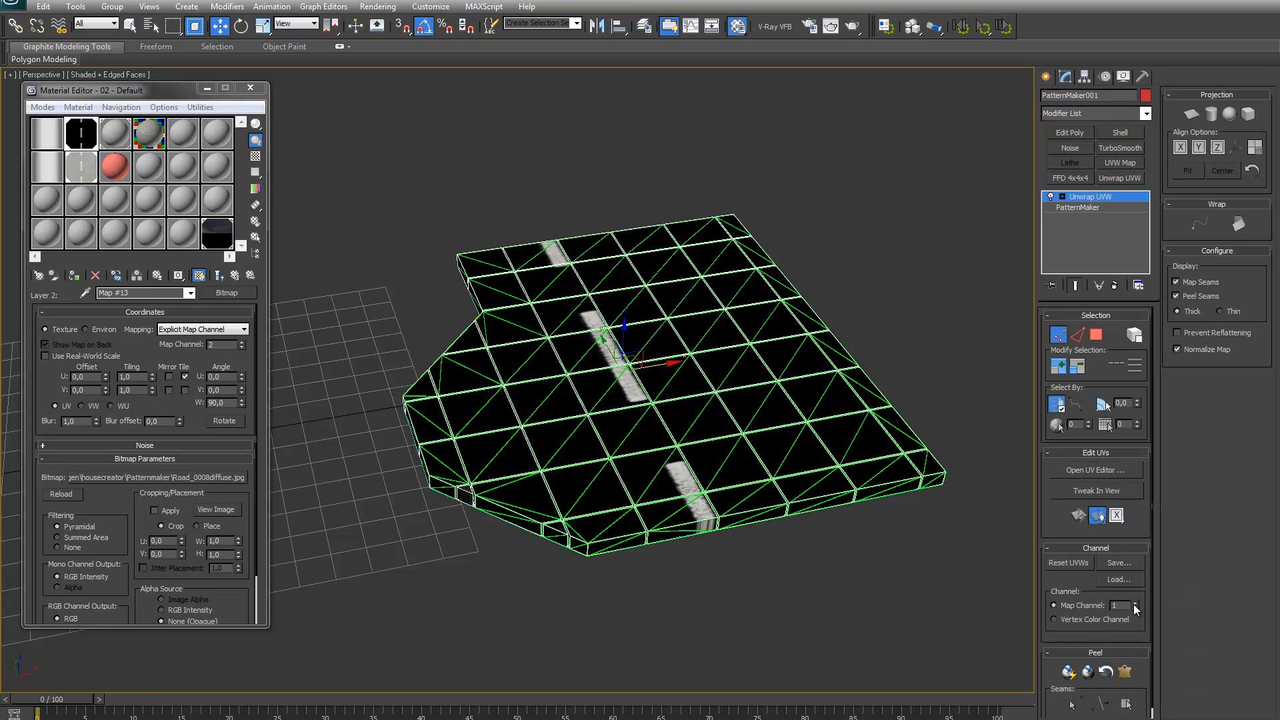
pyautogui.click(1136, 602)
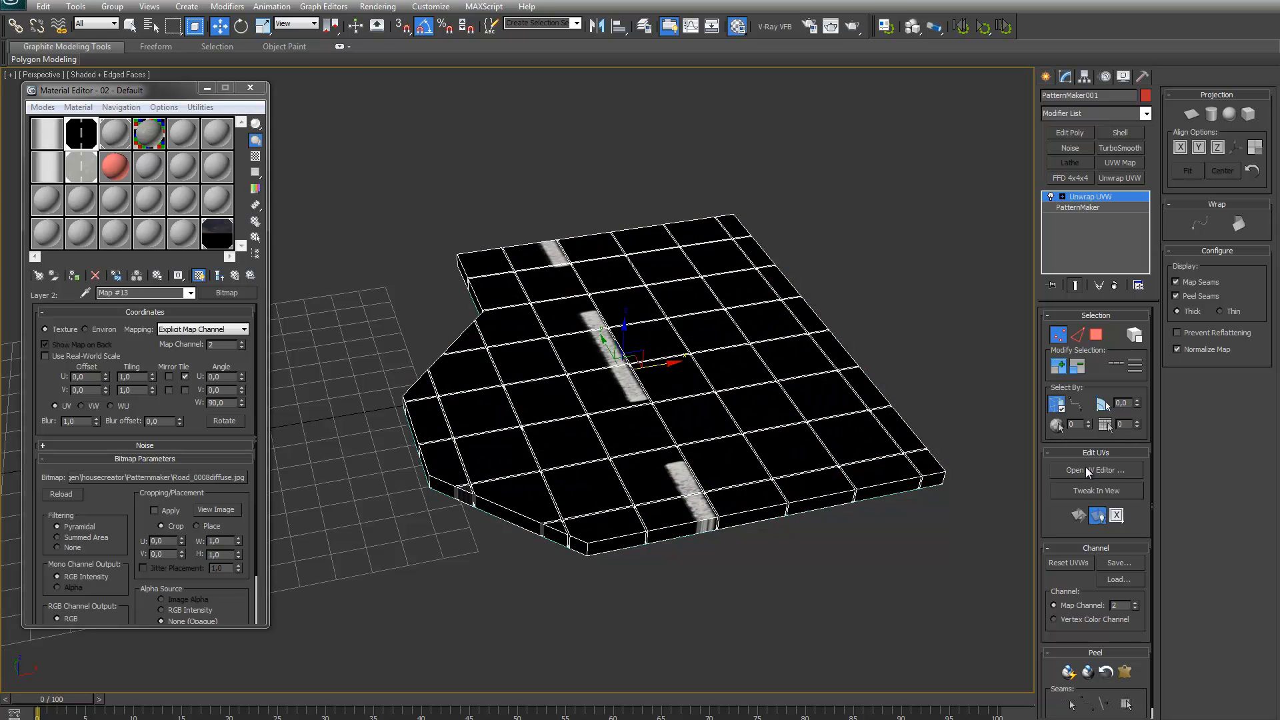
pyautogui.click(1095, 470)
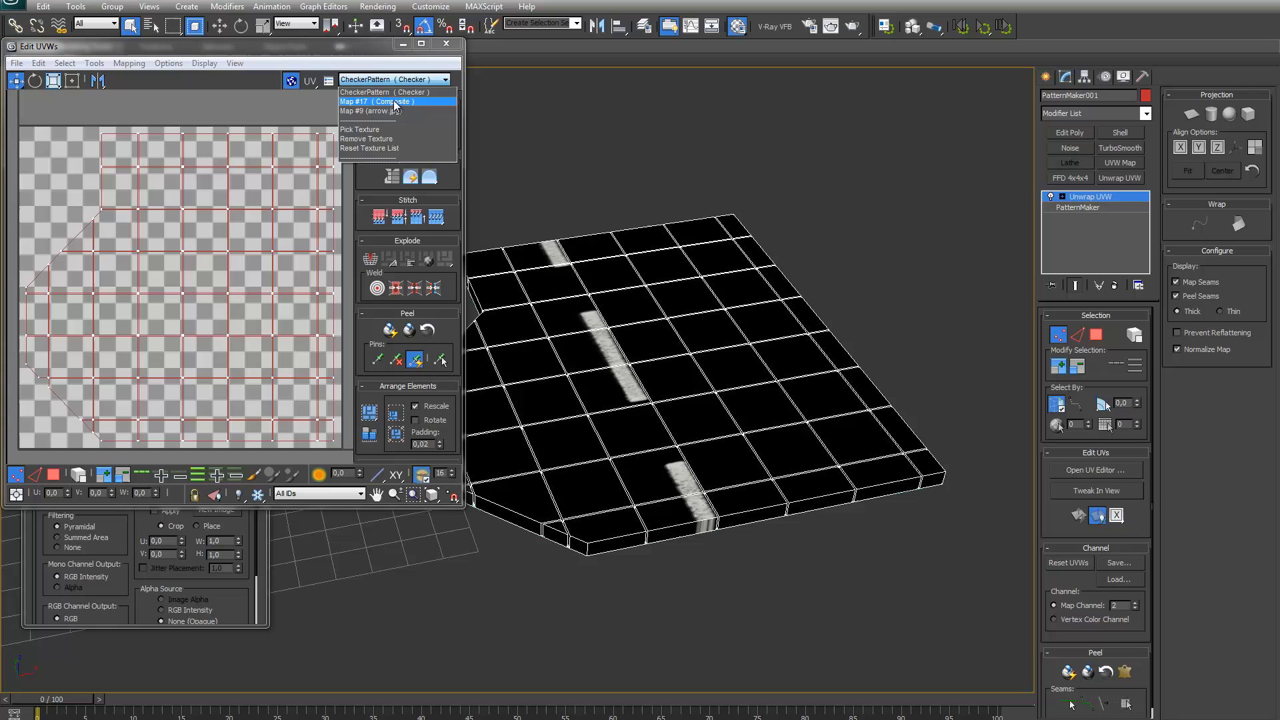
pyautogui.click(375, 102)
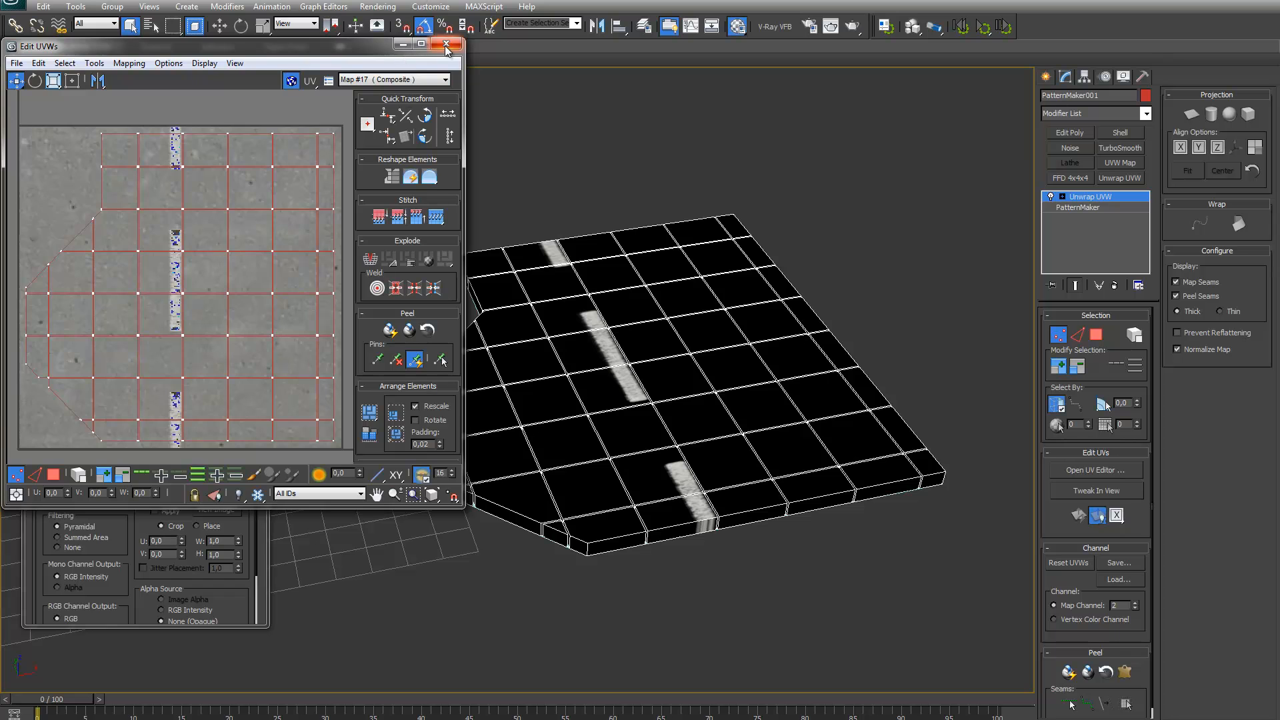
pyautogui.click(445, 44)
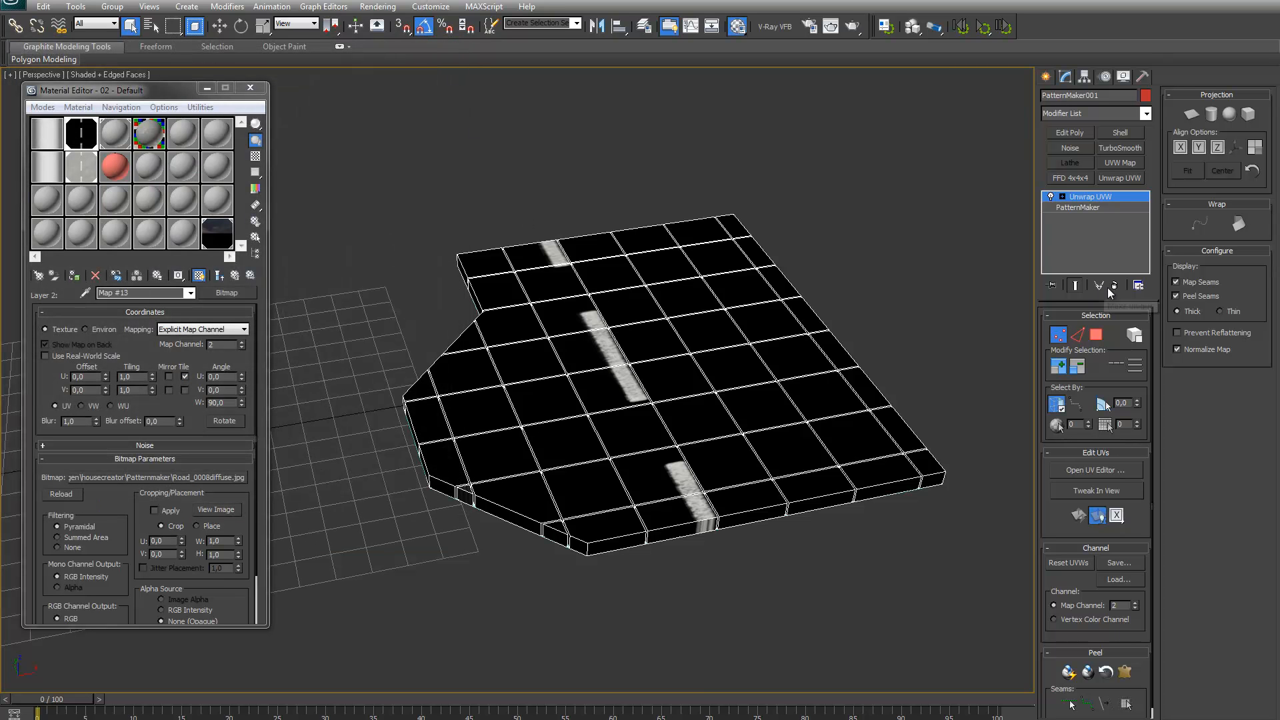
# - Delete the Unwrap UVW modifier from the floor's stack
pyautogui.click(1079, 207)
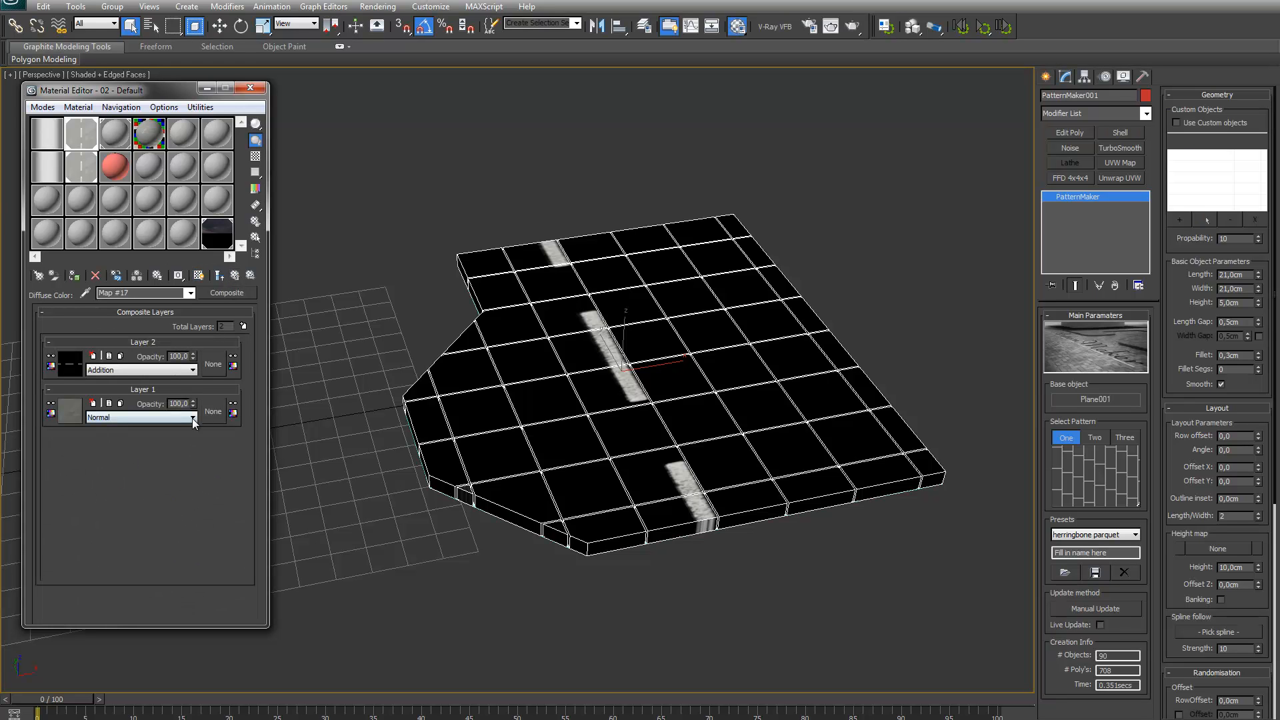
pyautogui.moveTo(567, 288)
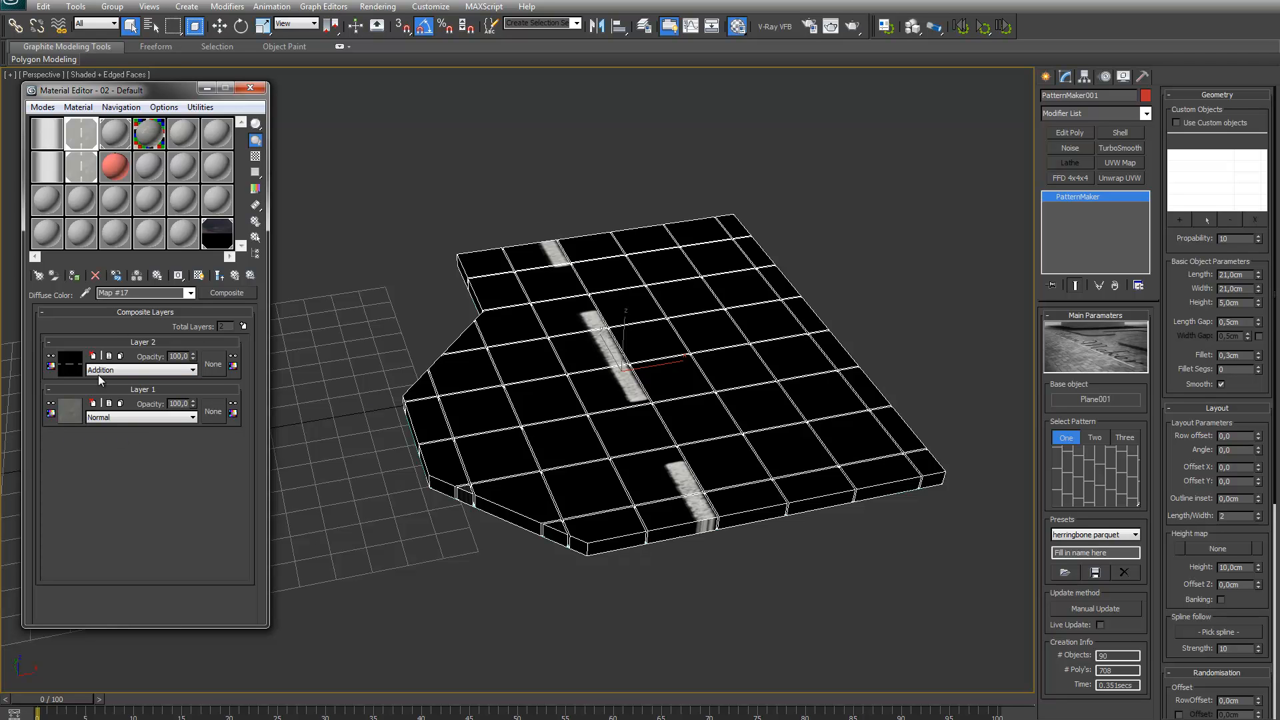
pyautogui.moveTo(139, 372)
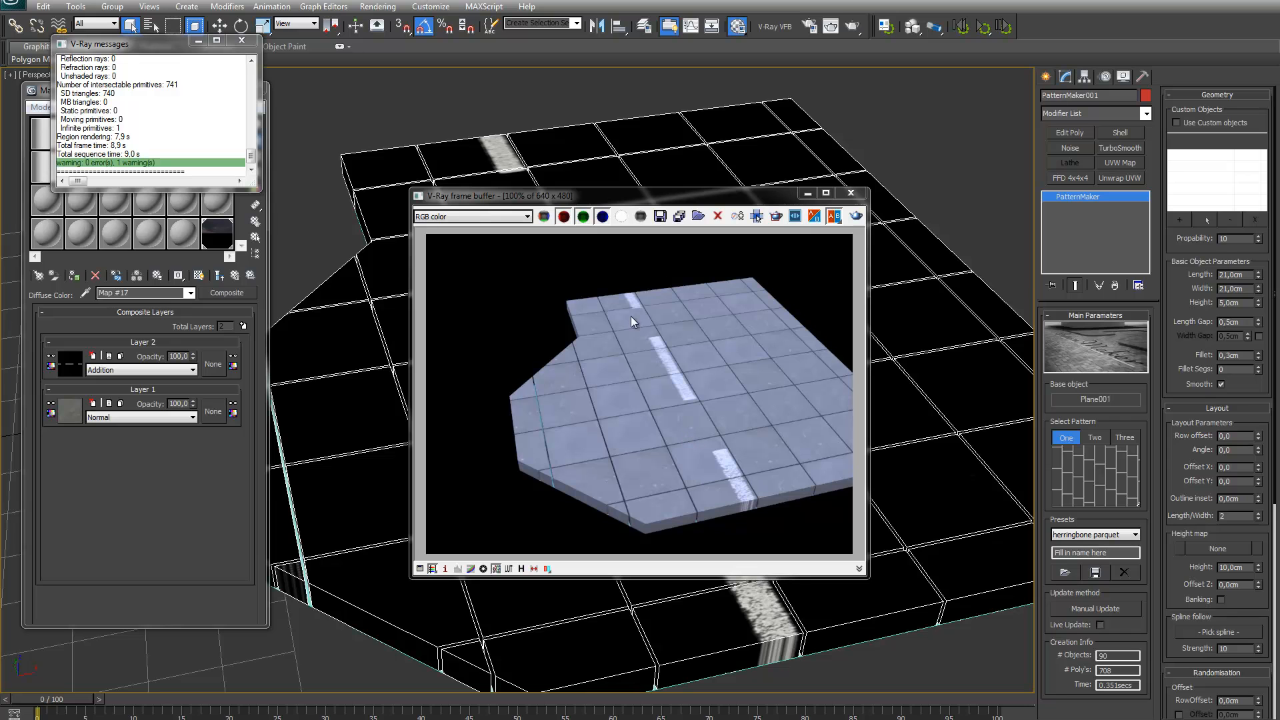
pyautogui.moveTo(975, 369)
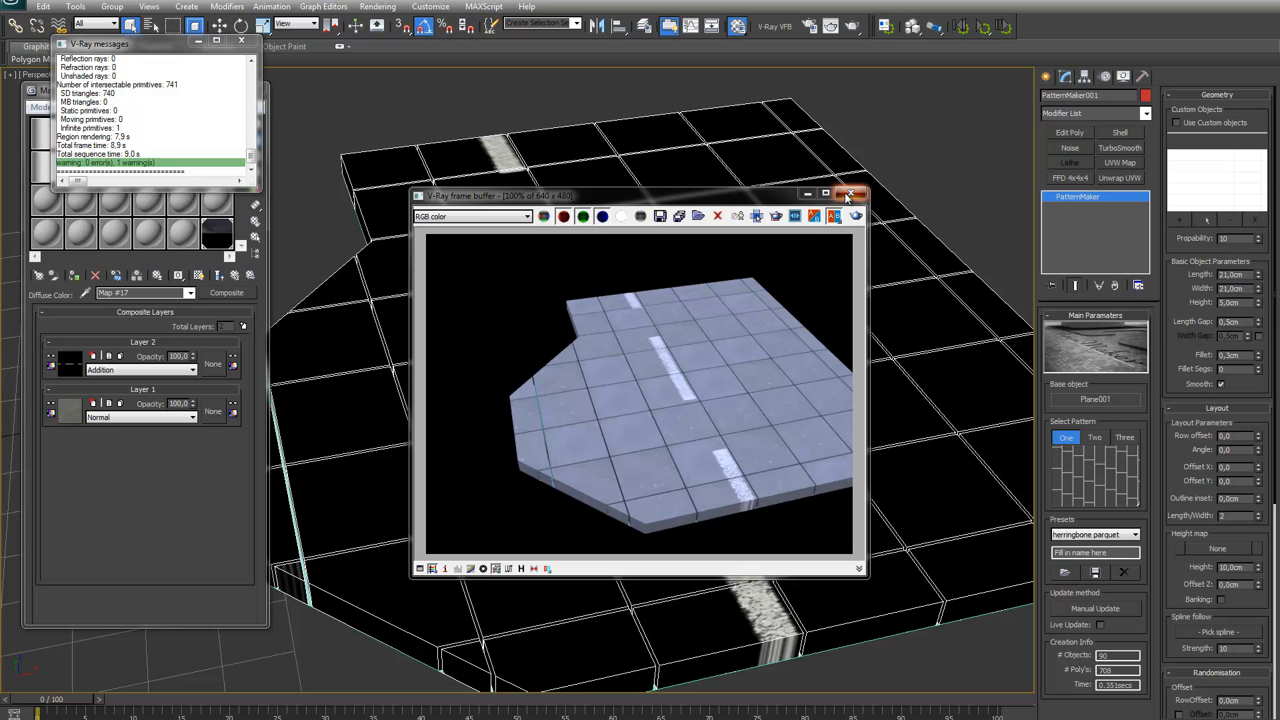
pyautogui.click(851, 193)
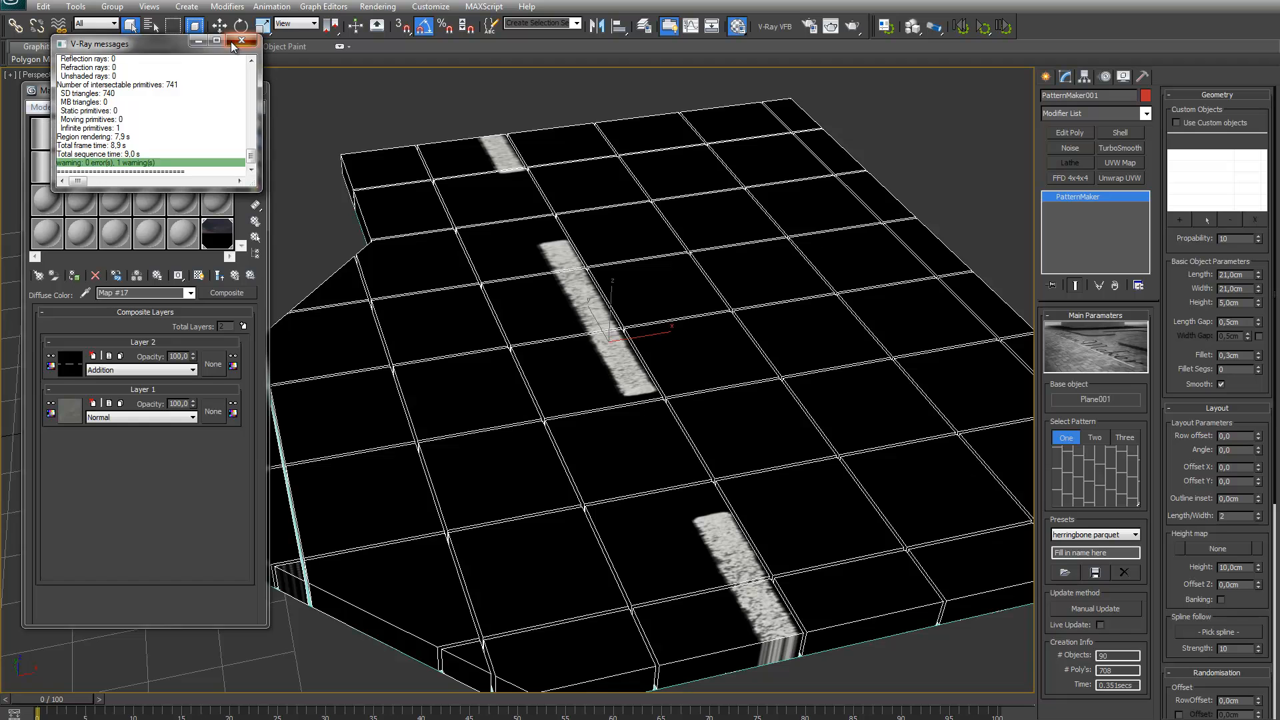
pyautogui.click(241, 40)
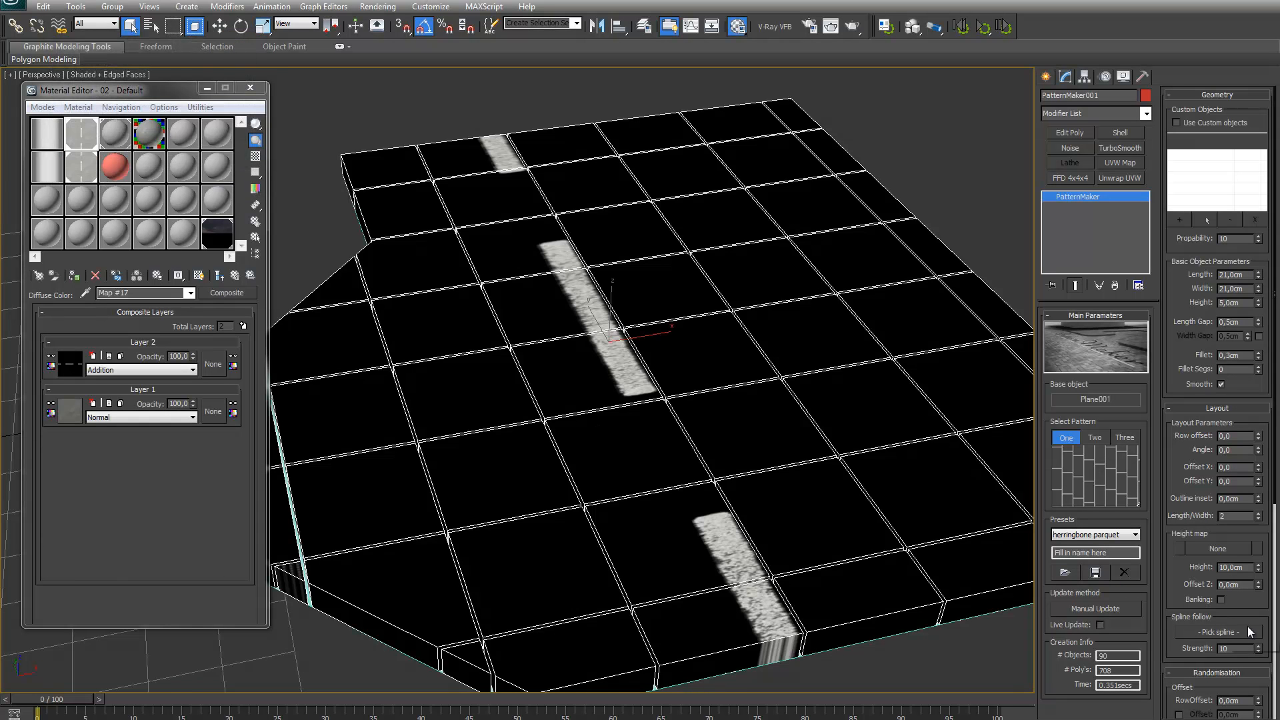
# - Scroll the Material Editor to load arrow.jpg (Map #9) into the floor material
pyautogui.scroll(-3)
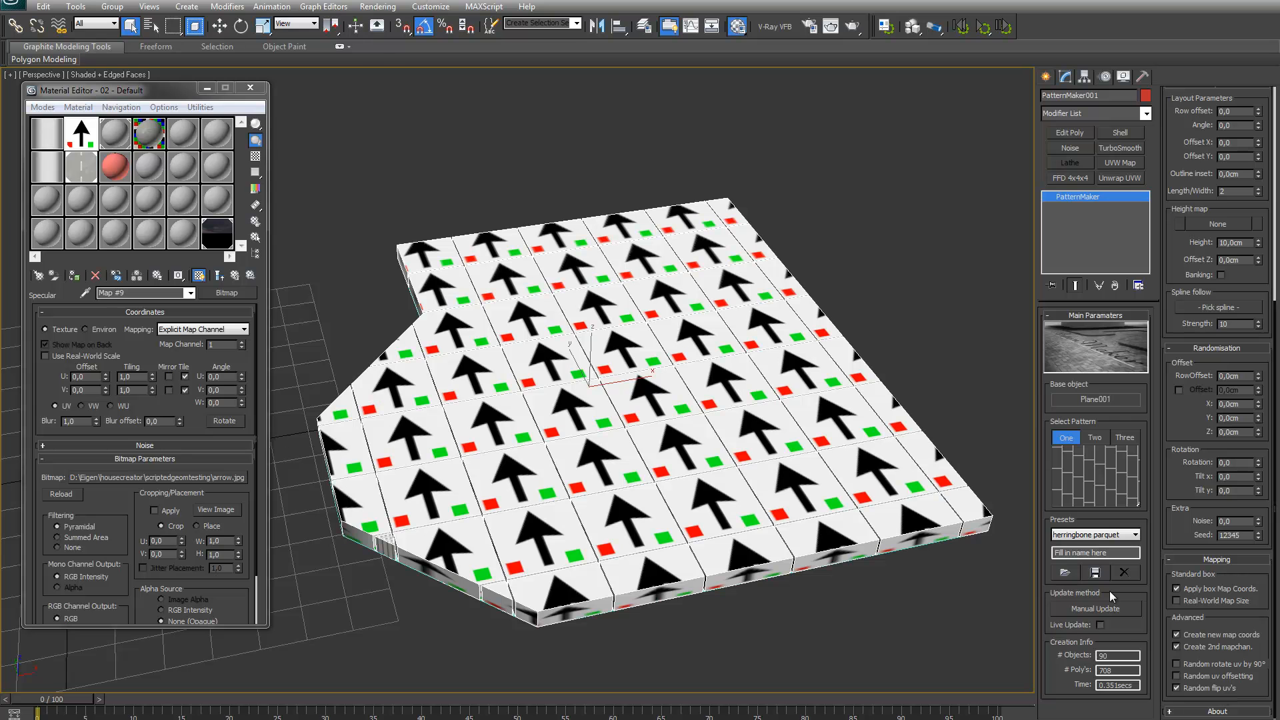
# - Rebuild the tiles with random UV flipping, 90° rotation and offsetting enabled
pyautogui.click(1095, 609)
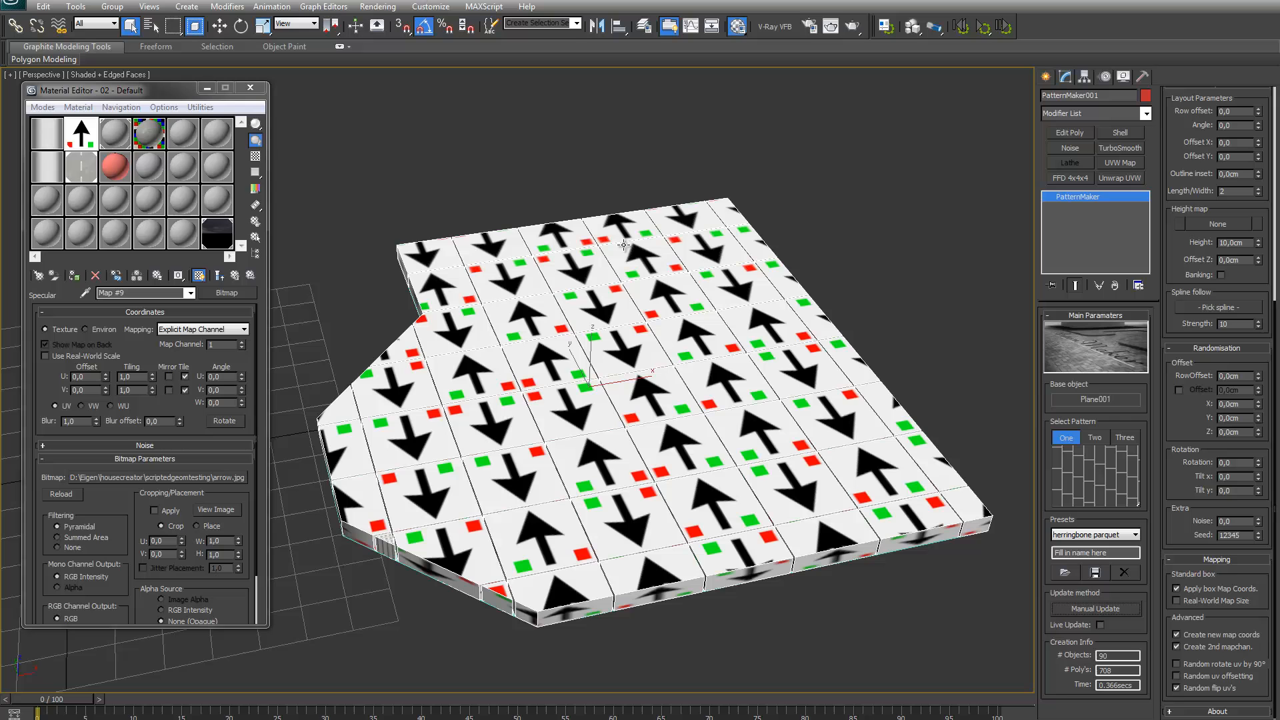
pyautogui.moveTo(871, 444)
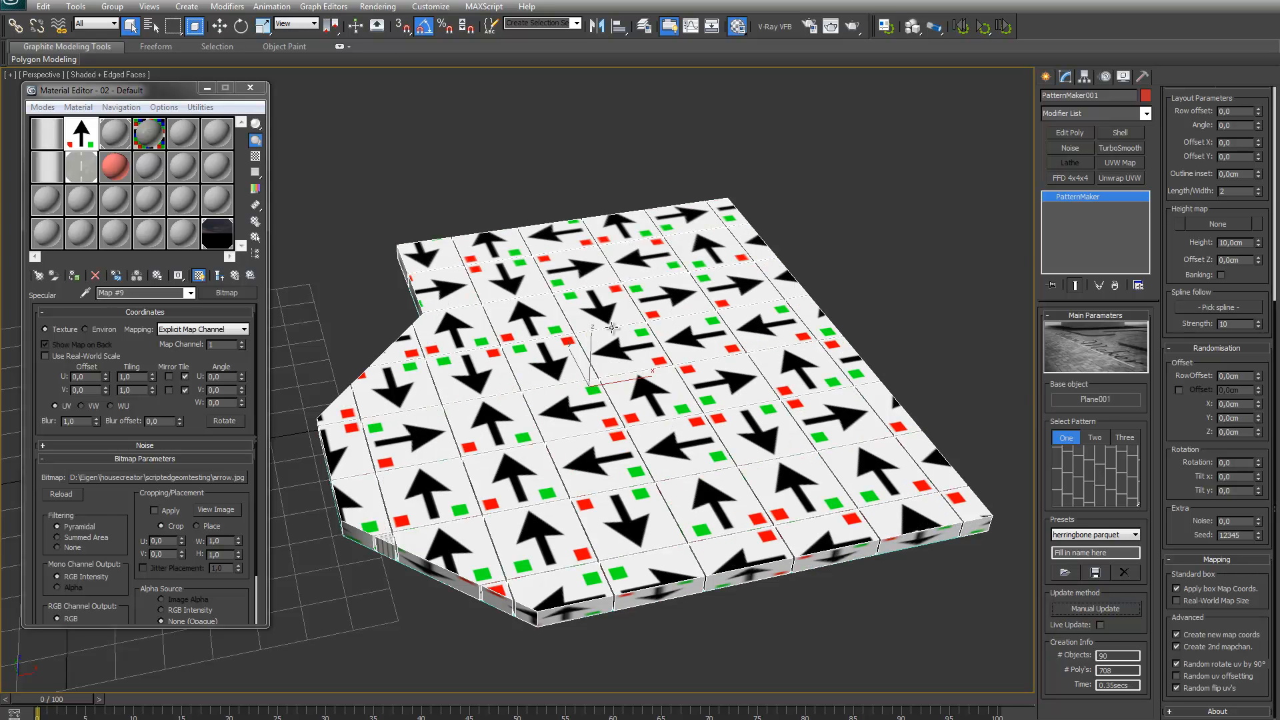
pyautogui.moveTo(595, 403)
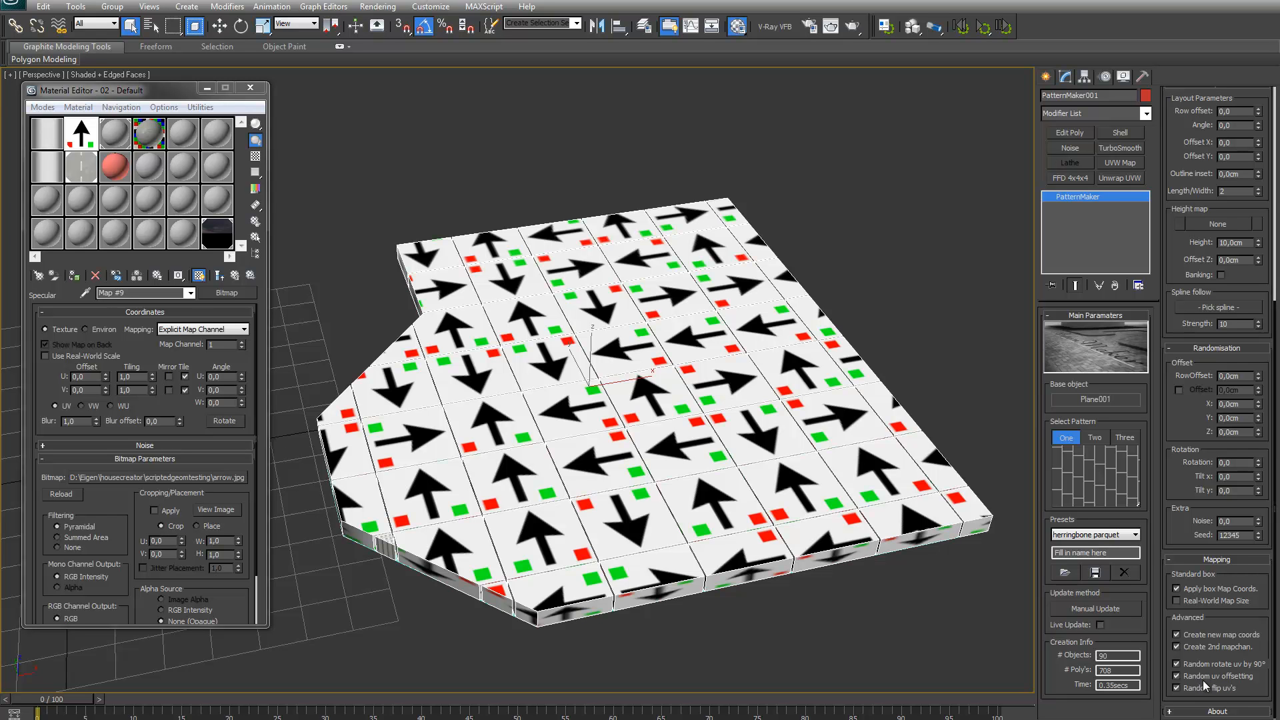
pyautogui.moveTo(1207, 686)
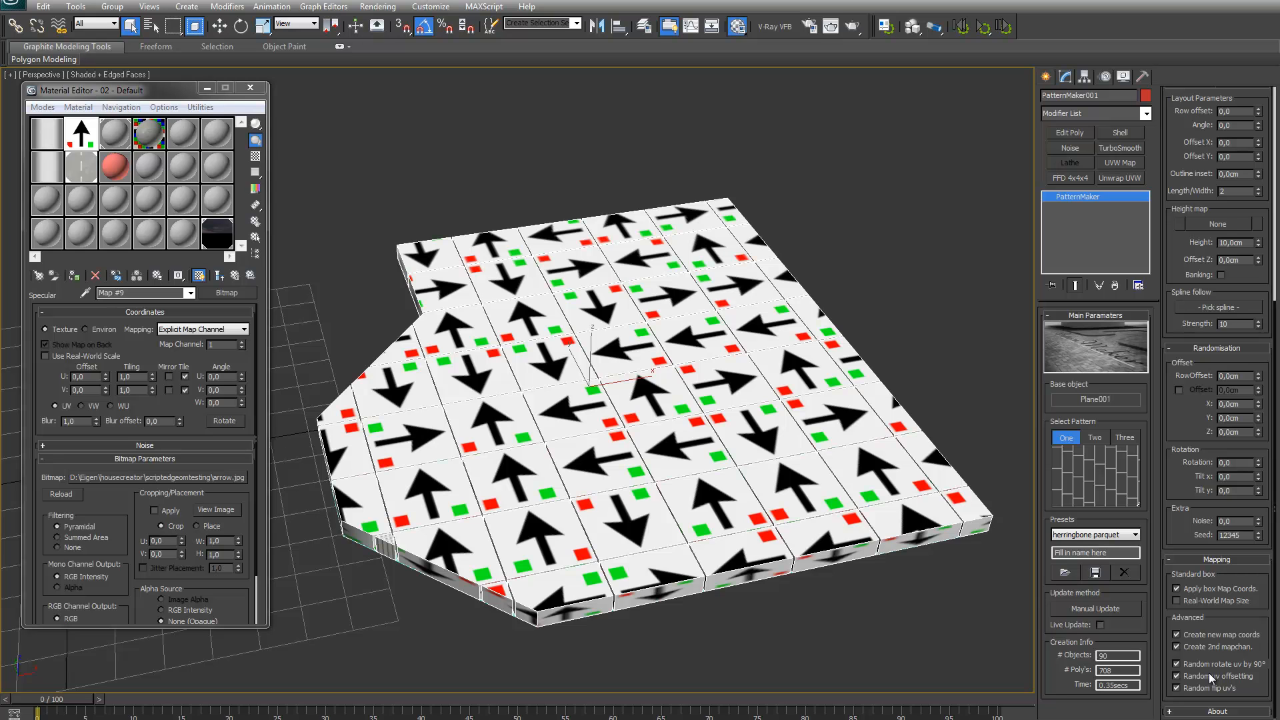
pyautogui.moveTo(1211, 680)
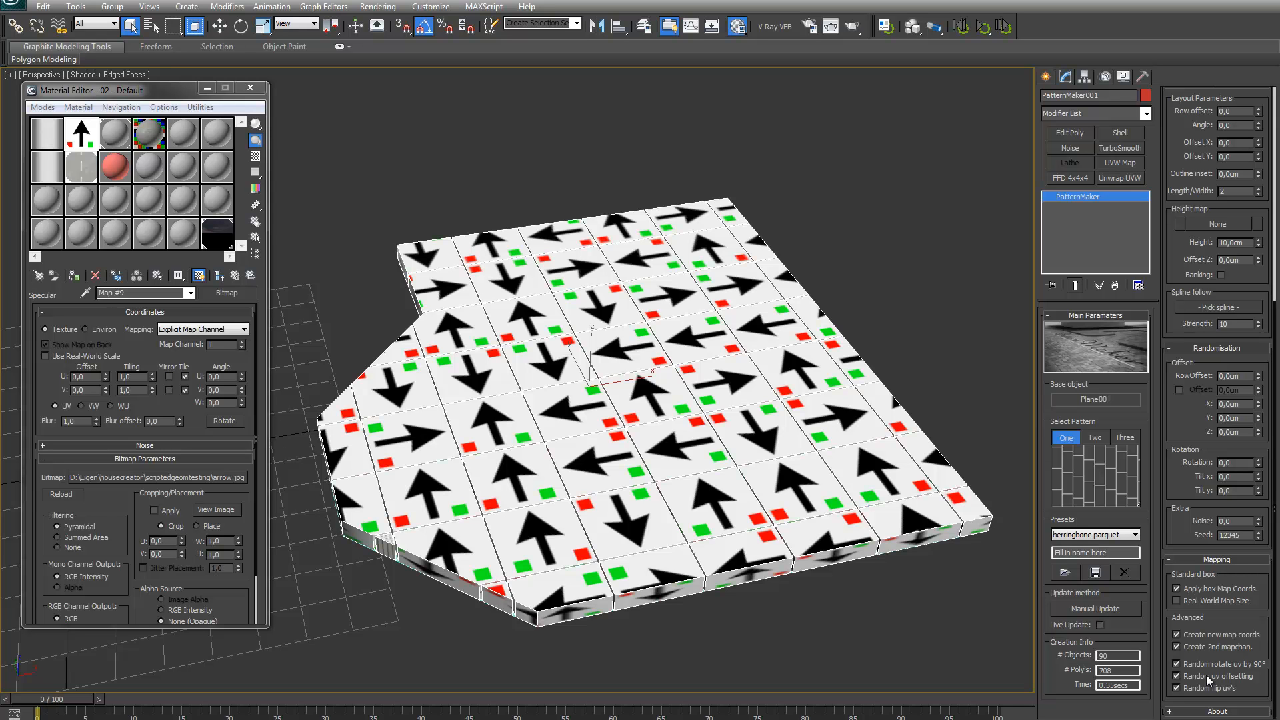
pyautogui.click(1095, 608)
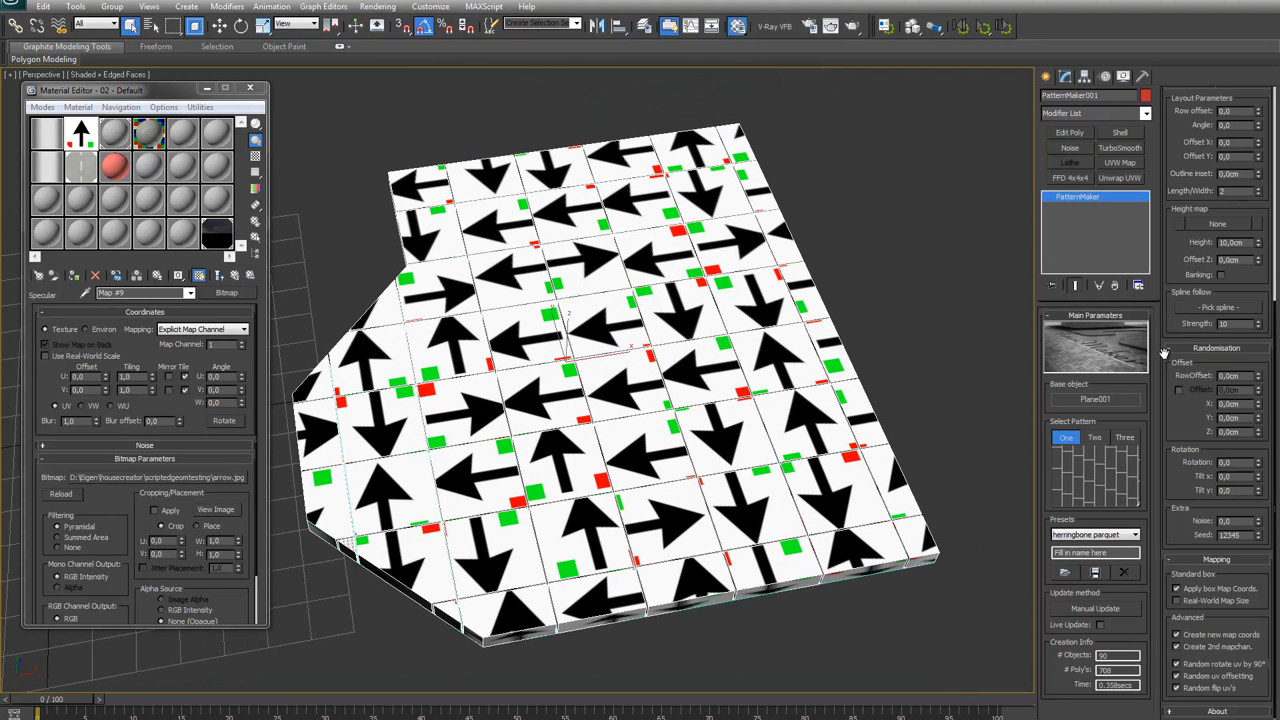
# - Add an Unwrap UVW modifier and inspect the overlapping tile UVs in the UV Editor
pyautogui.click(1119, 178)
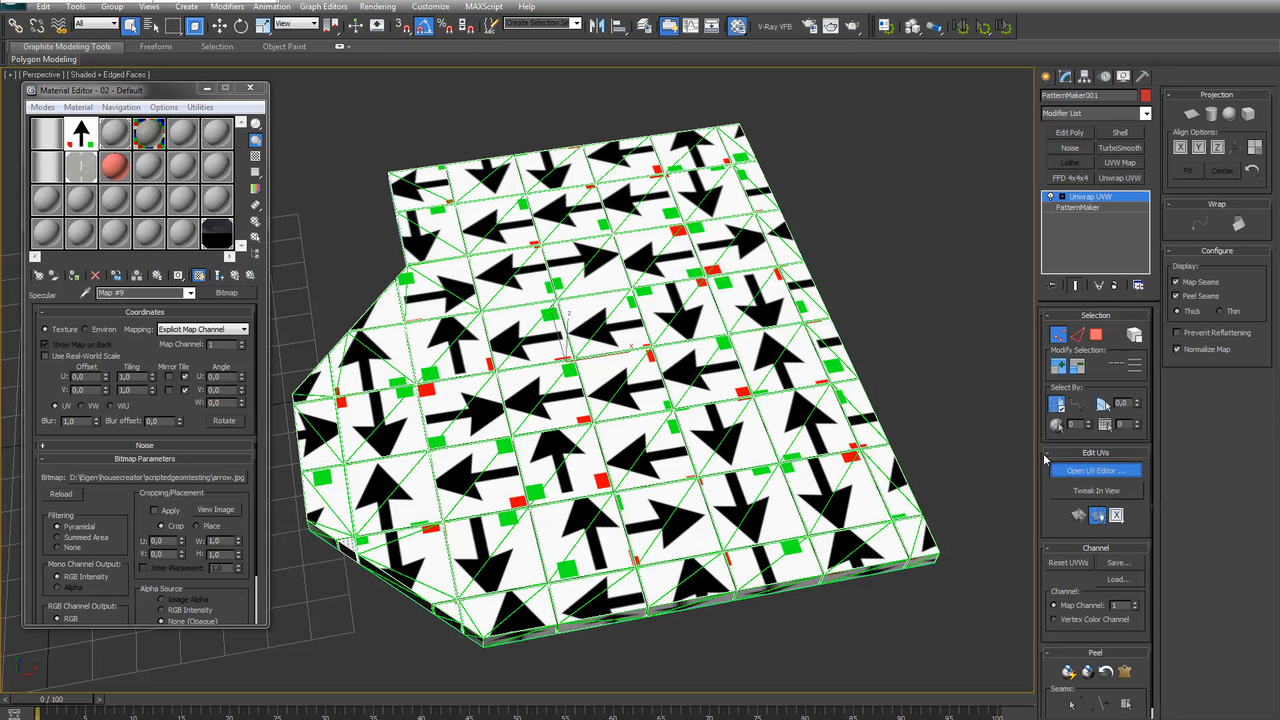
pyautogui.click(1096, 470)
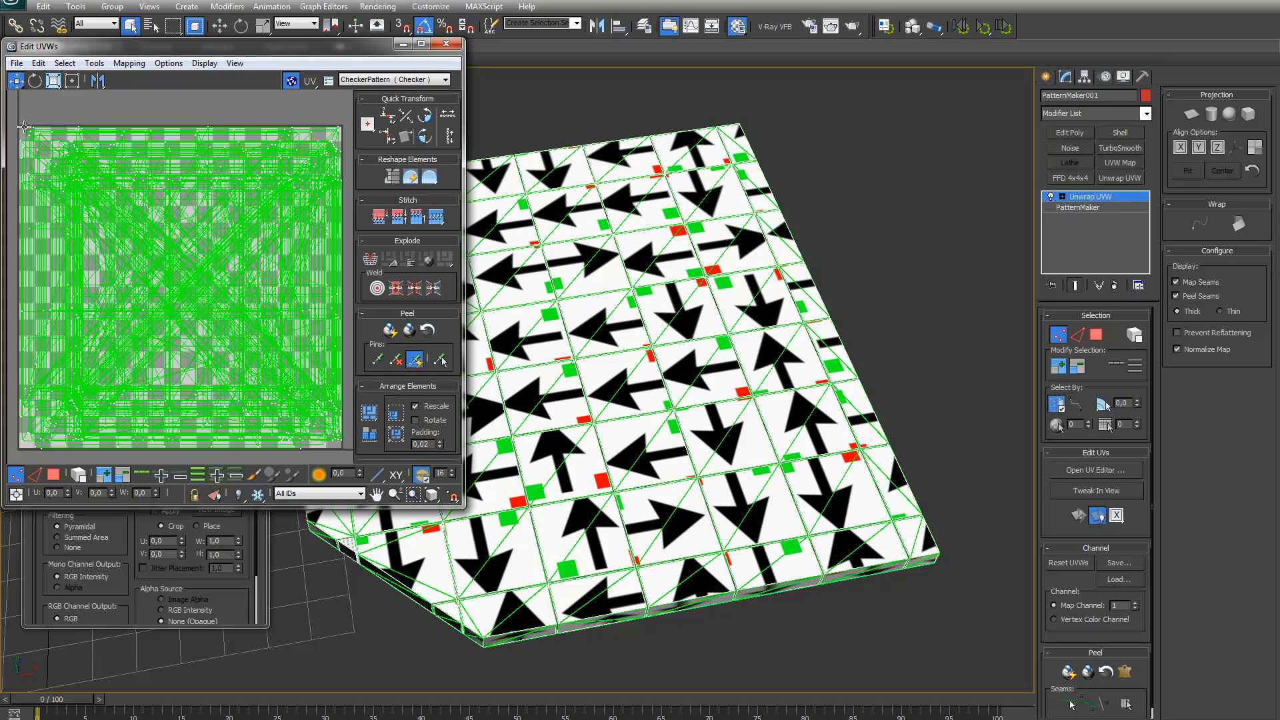
pyautogui.moveTo(87, 432)
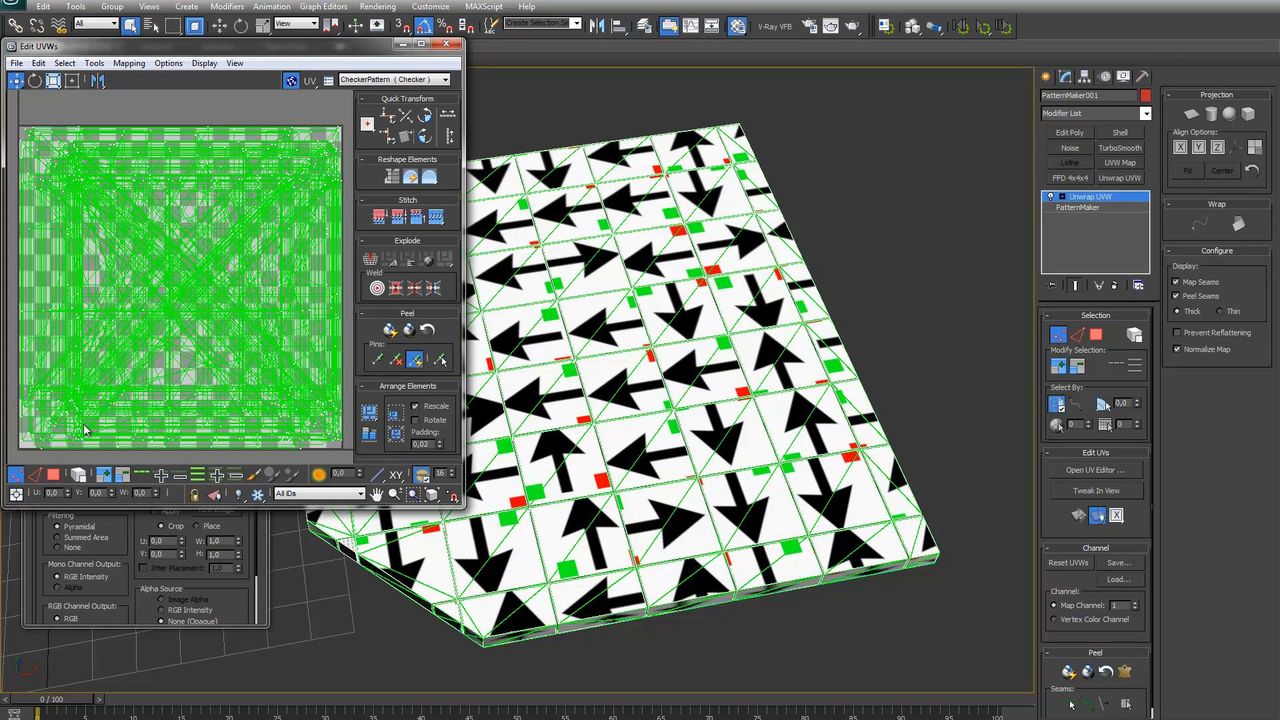
pyautogui.moveTo(28, 309)
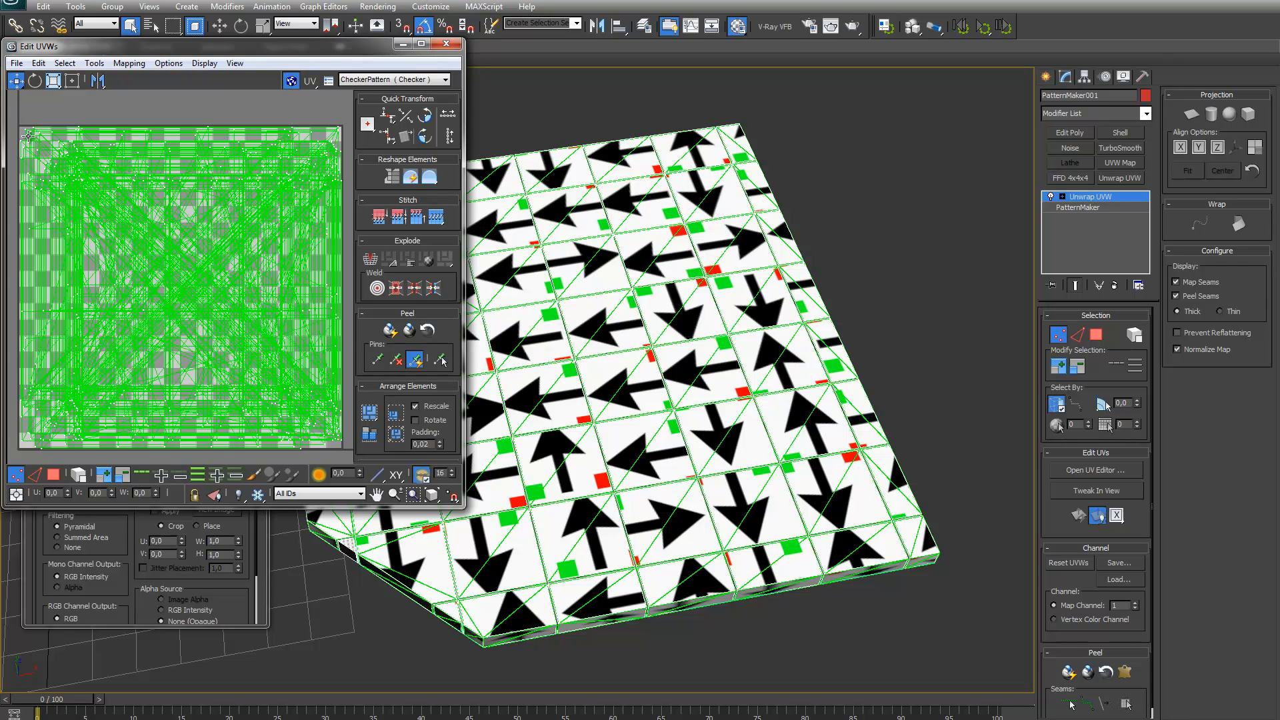
pyautogui.moveTo(65, 318)
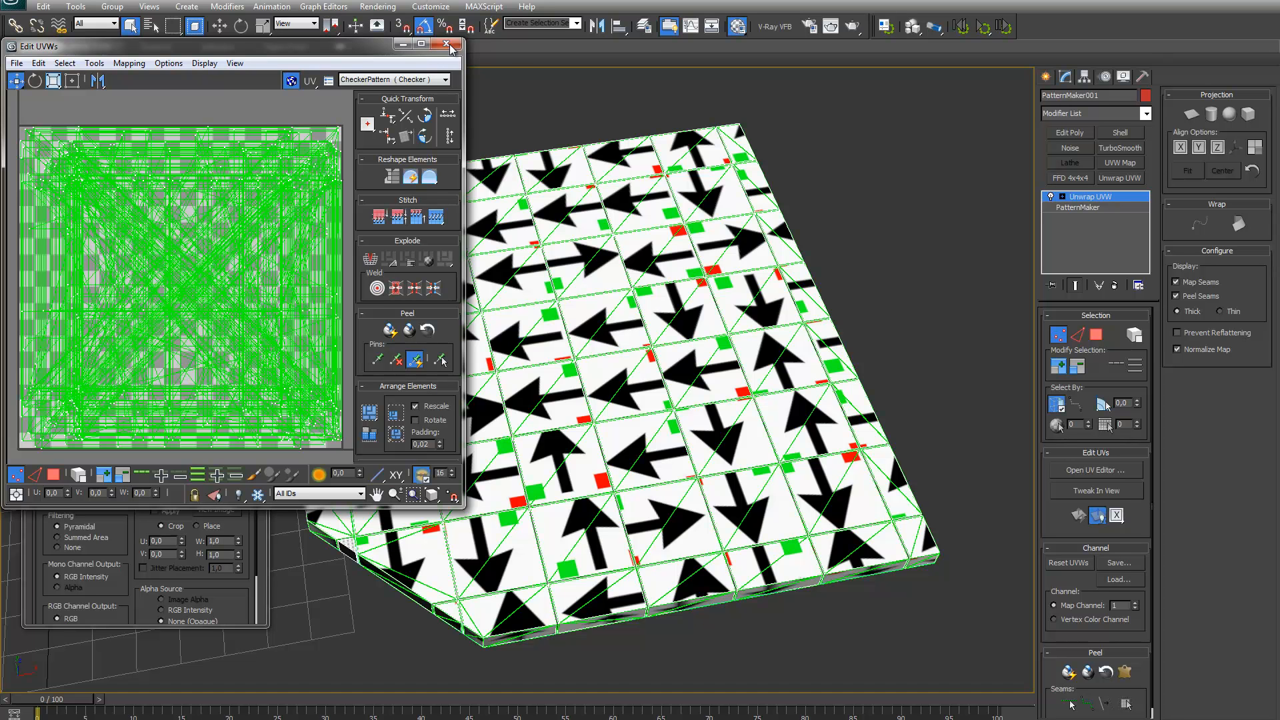
pyautogui.moveTo(458, 49)
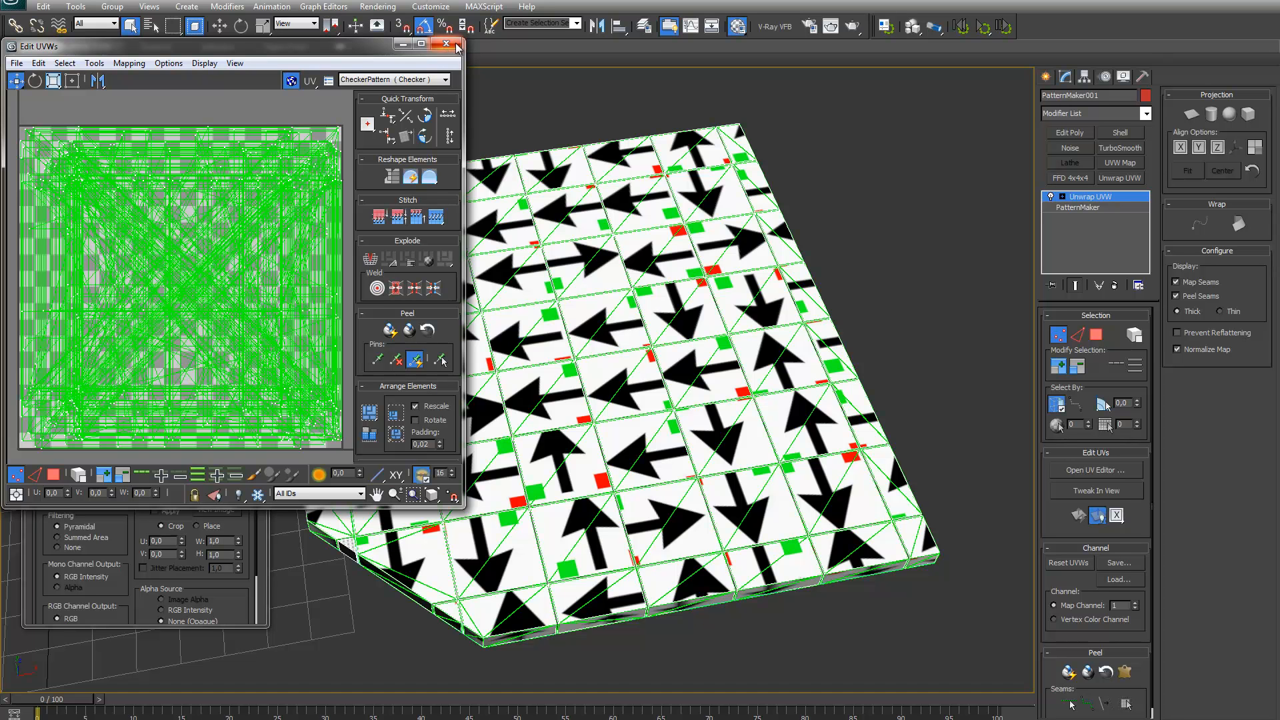
pyautogui.click(446, 44)
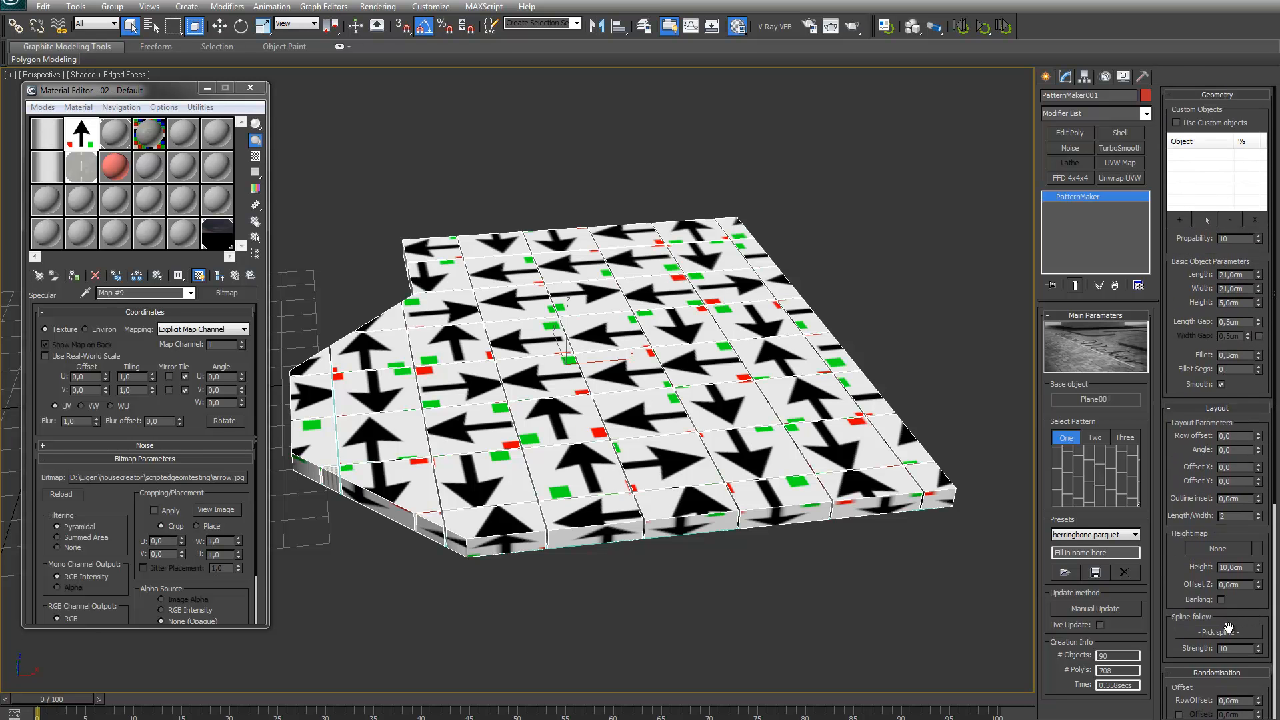
# - Scroll the PatternMaker rollouts down to the Mapping options
pyautogui.scroll(-3)
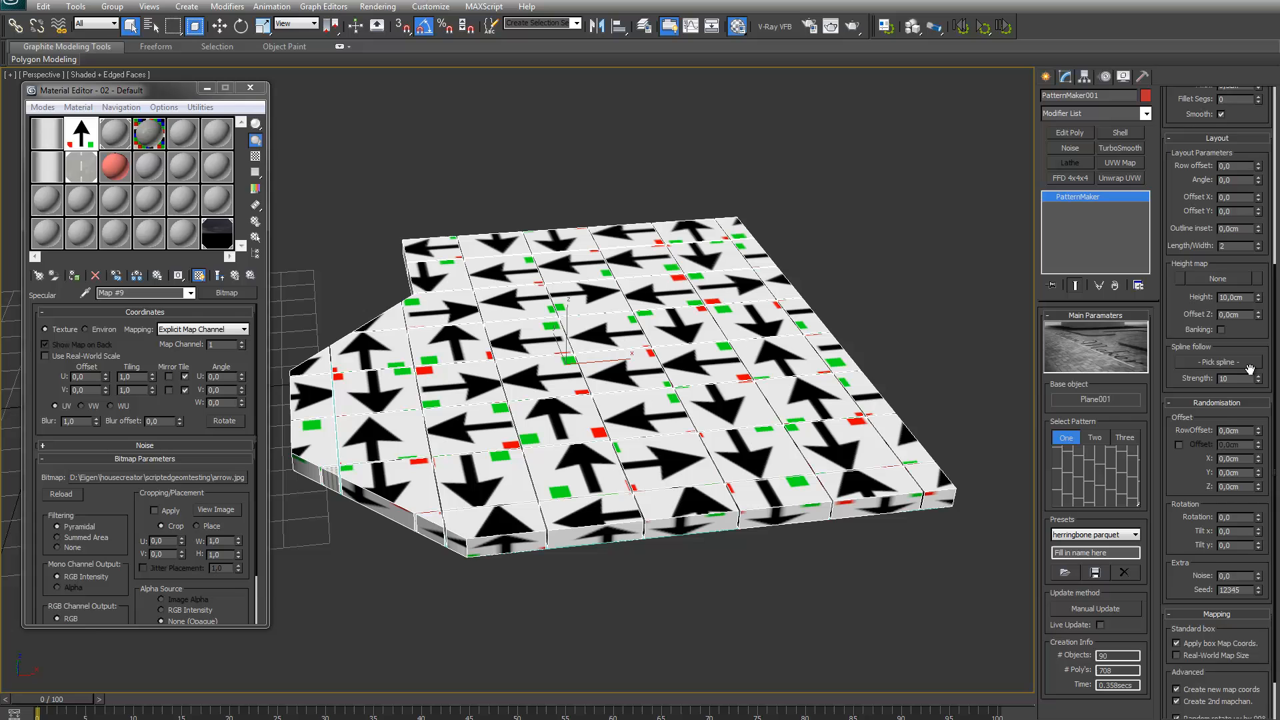
pyautogui.scroll(-3)
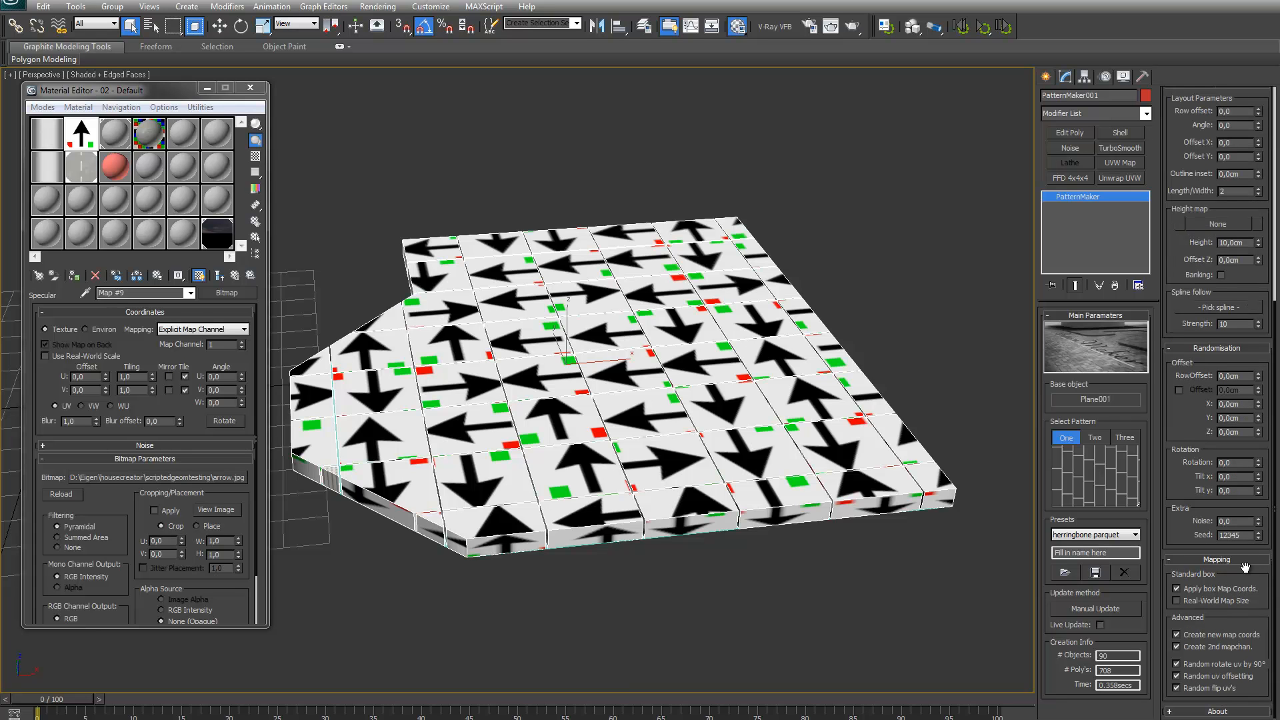